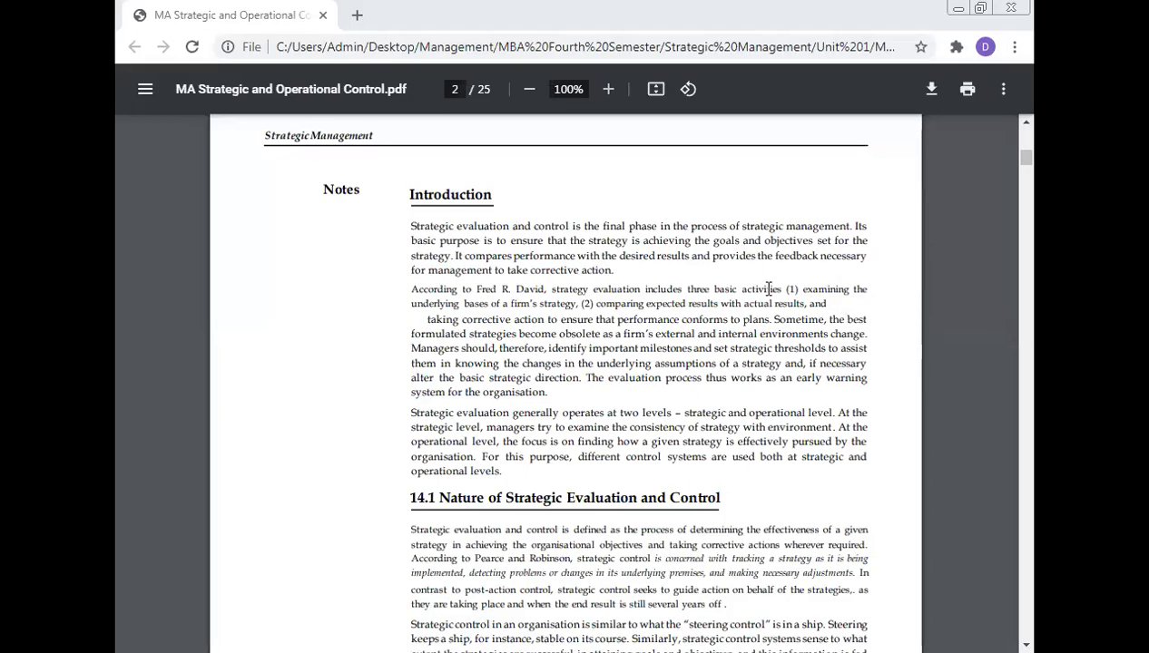
mouse_move(849, 596)
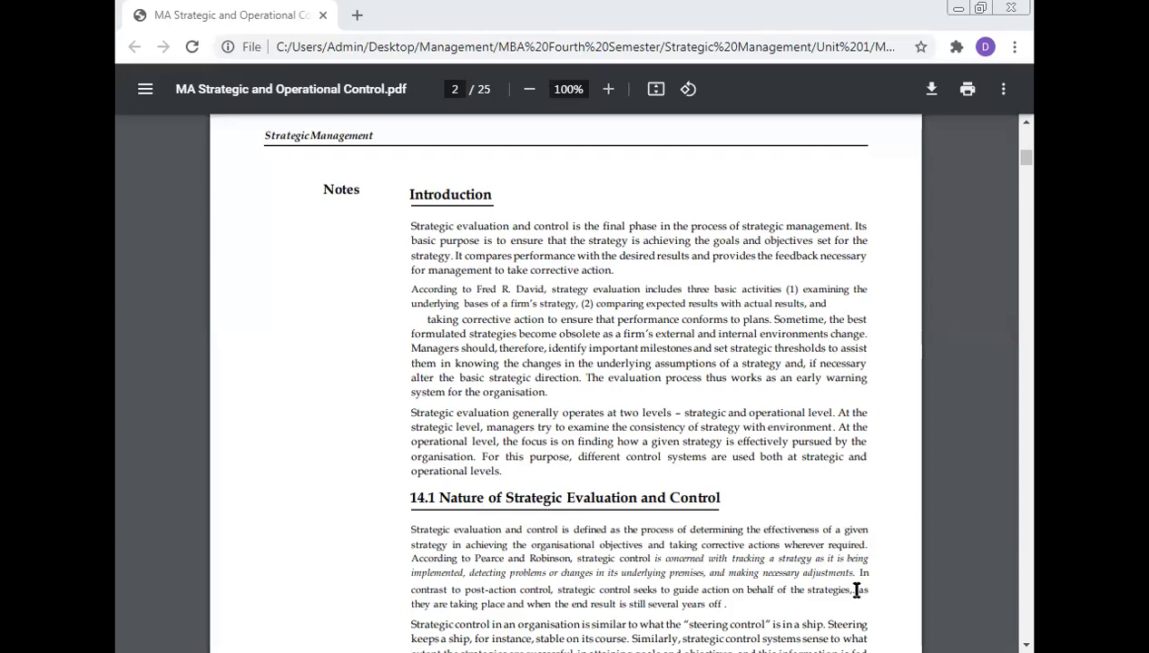
mouse_move(784, 262)
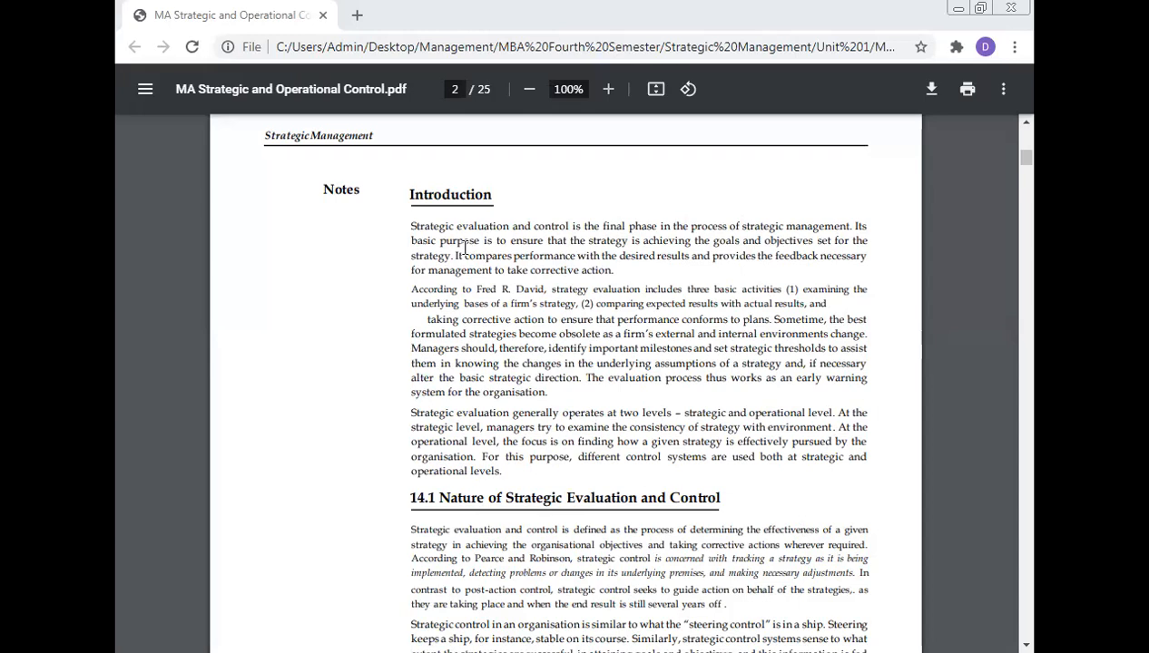
mouse_move(531, 247)
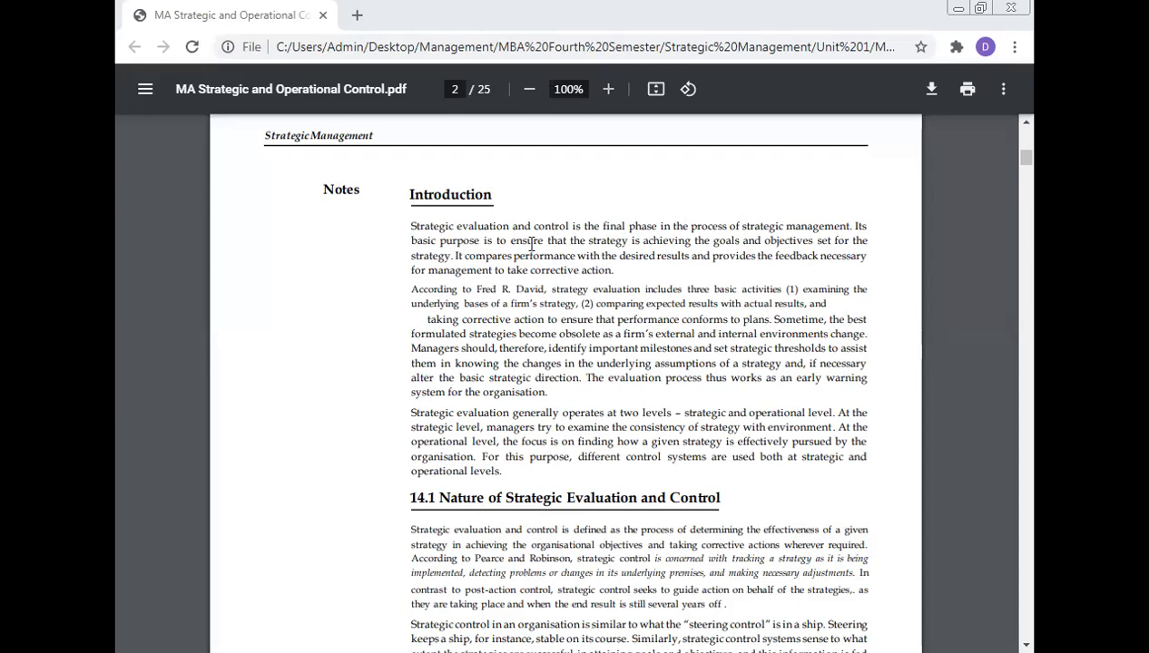
mouse_move(605, 238)
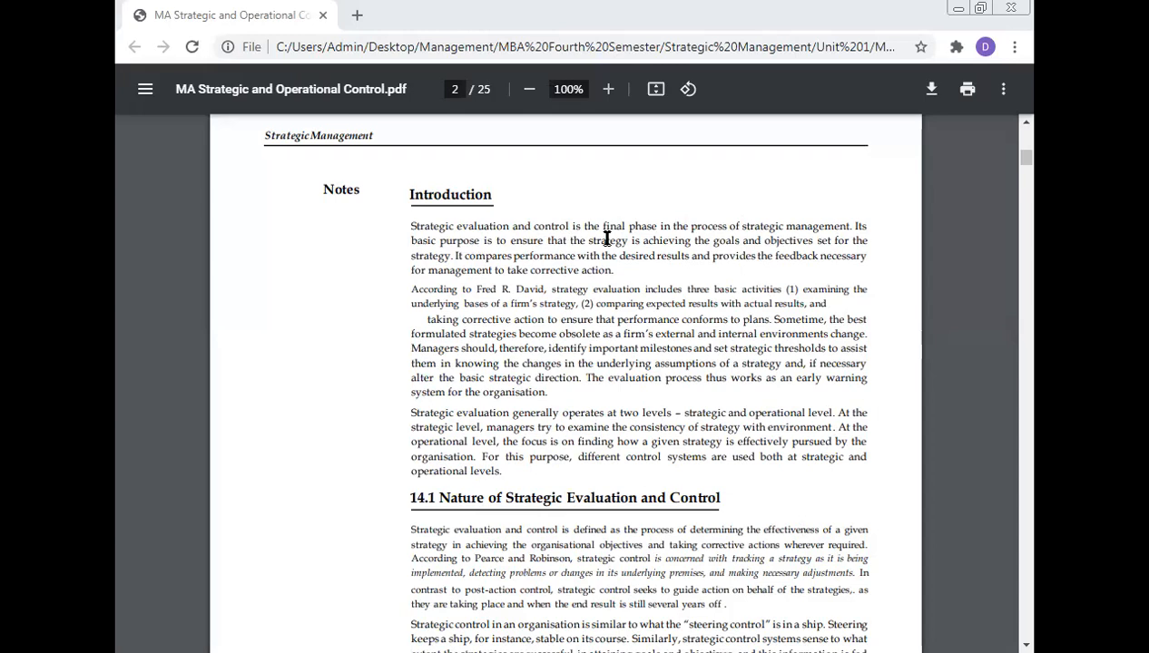
mouse_move(608, 227)
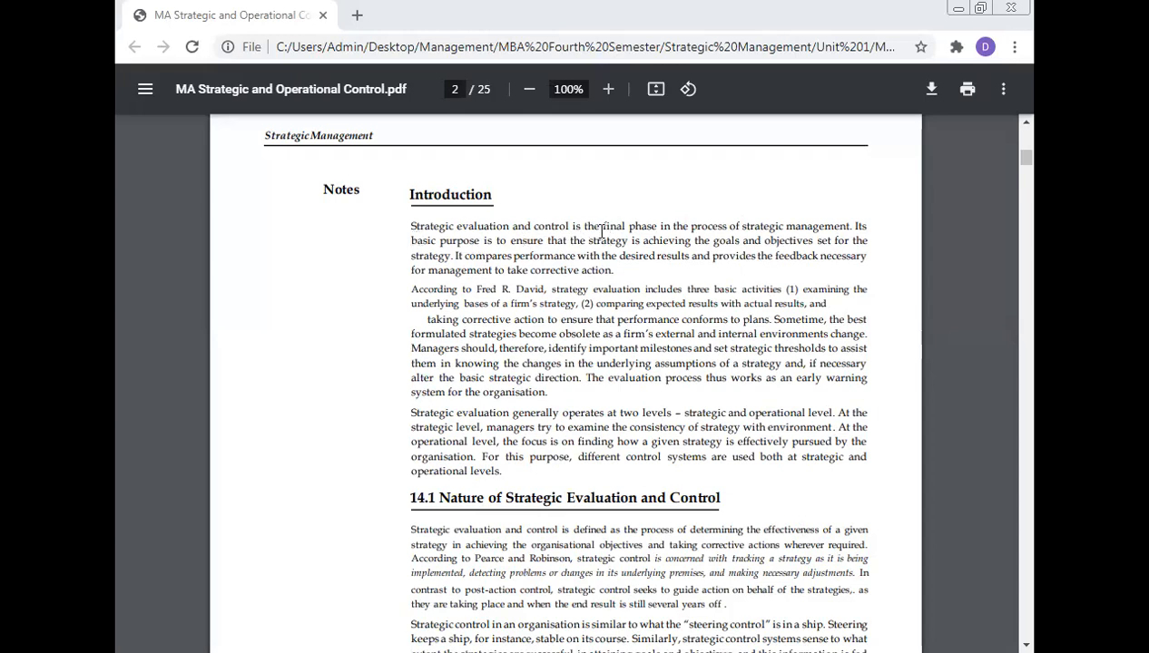
mouse_move(768, 245)
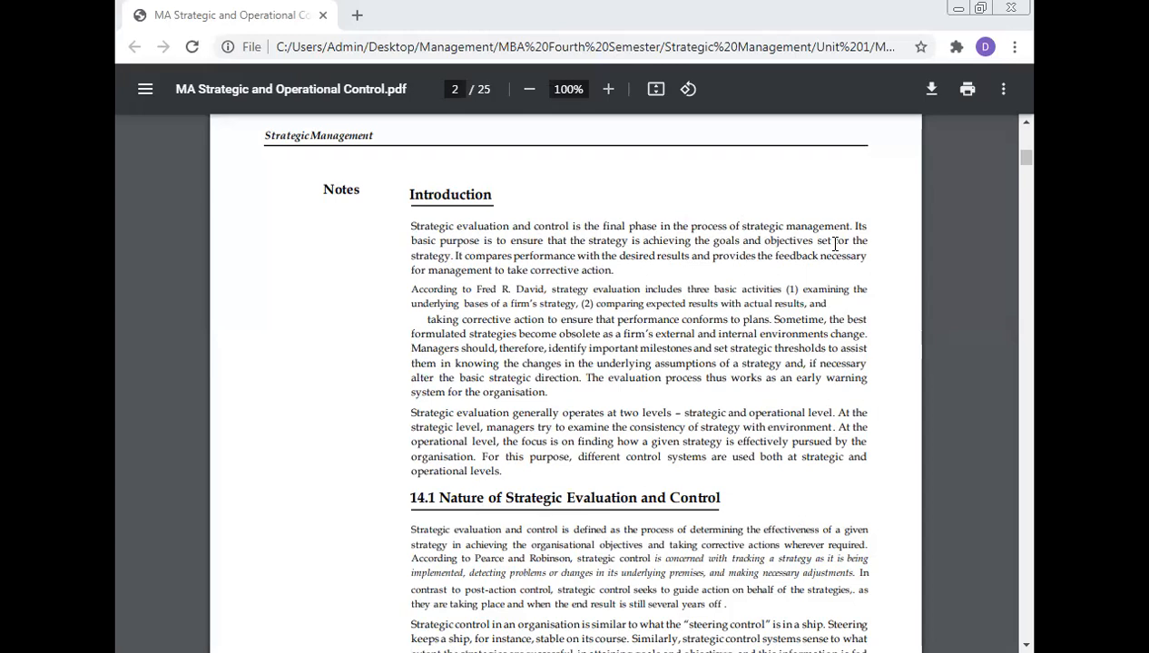
mouse_move(496, 270)
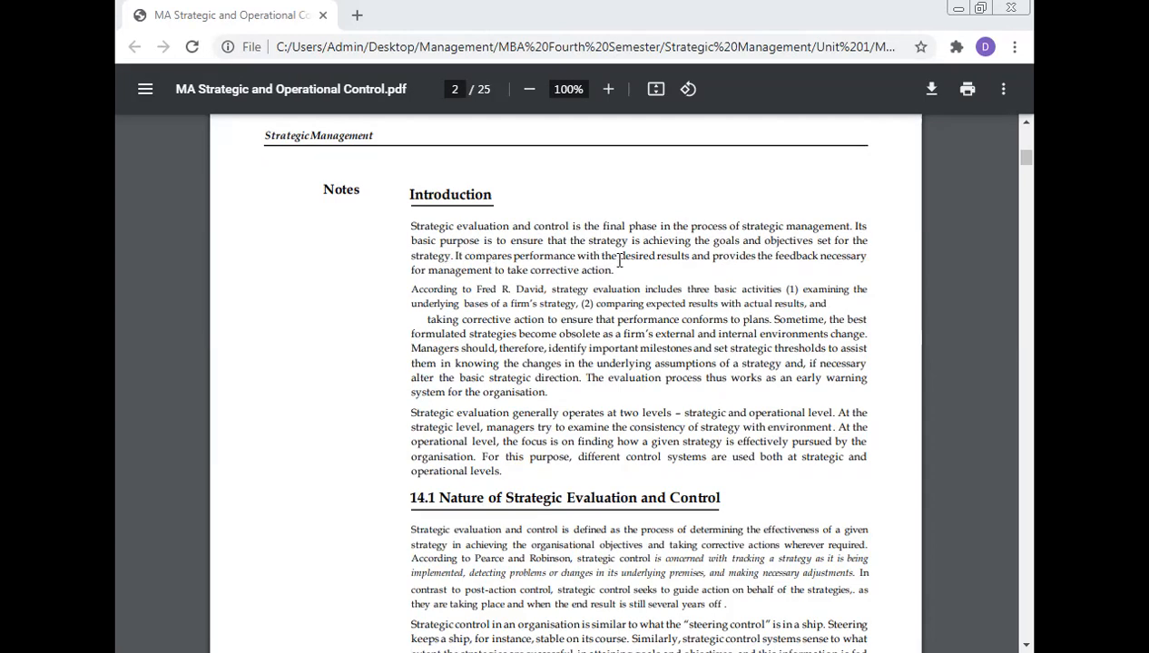
mouse_move(627, 270)
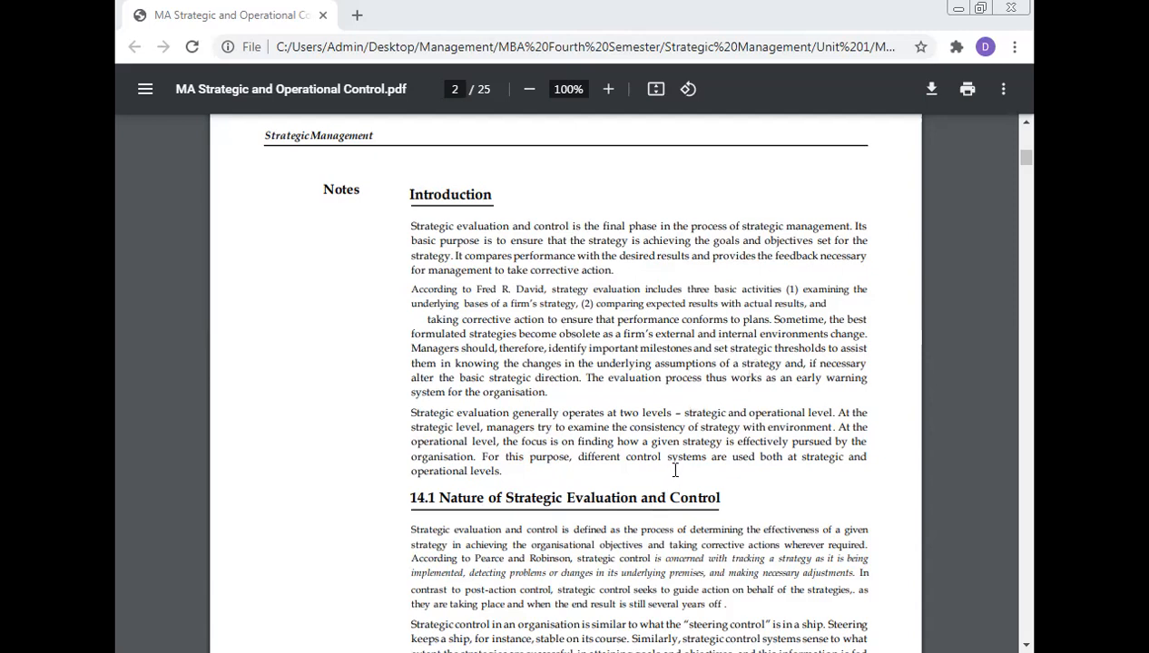
mouse_move(855, 442)
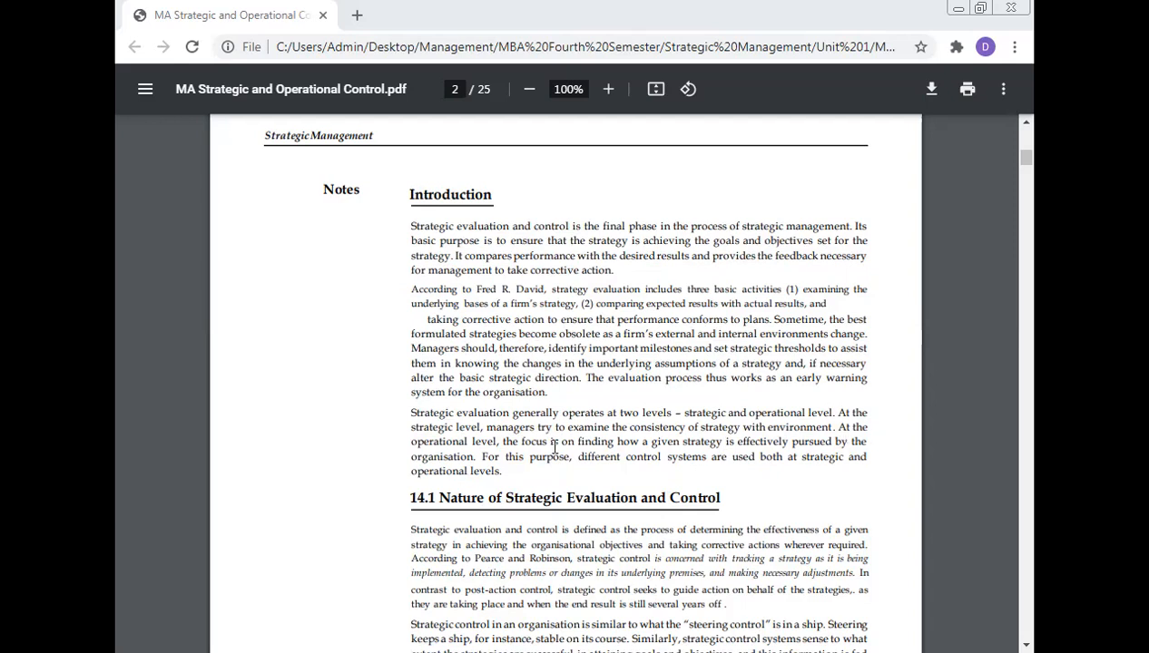
mouse_move(547, 447)
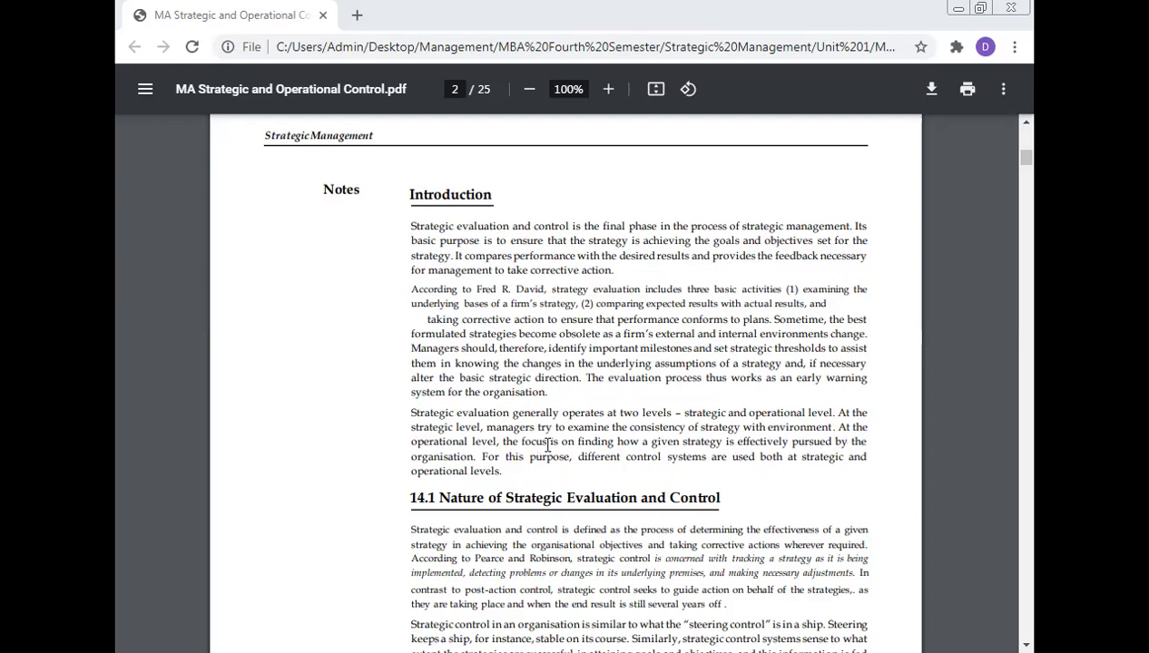
mouse_move(719, 447)
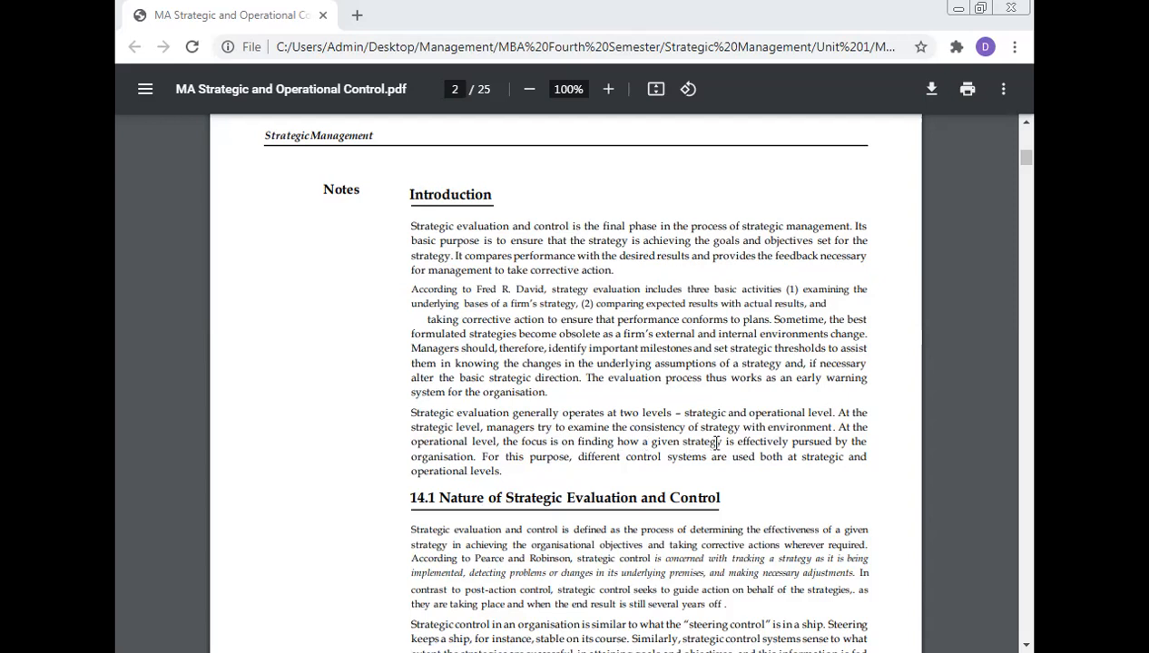
mouse_move(852, 442)
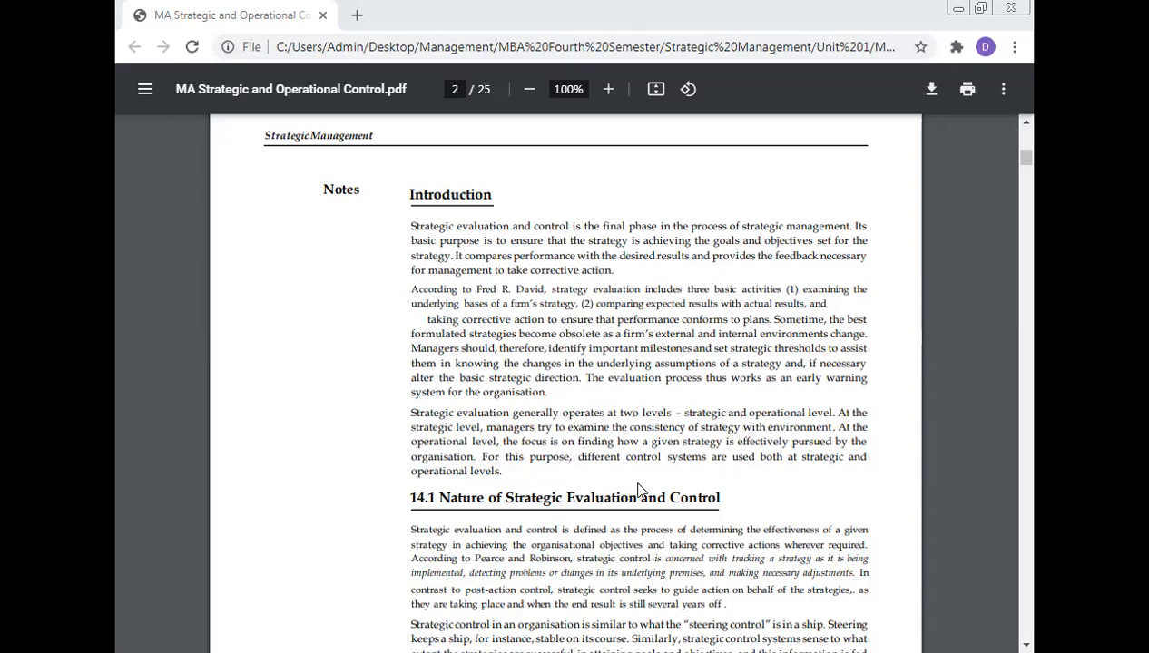
mouse_move(721, 482)
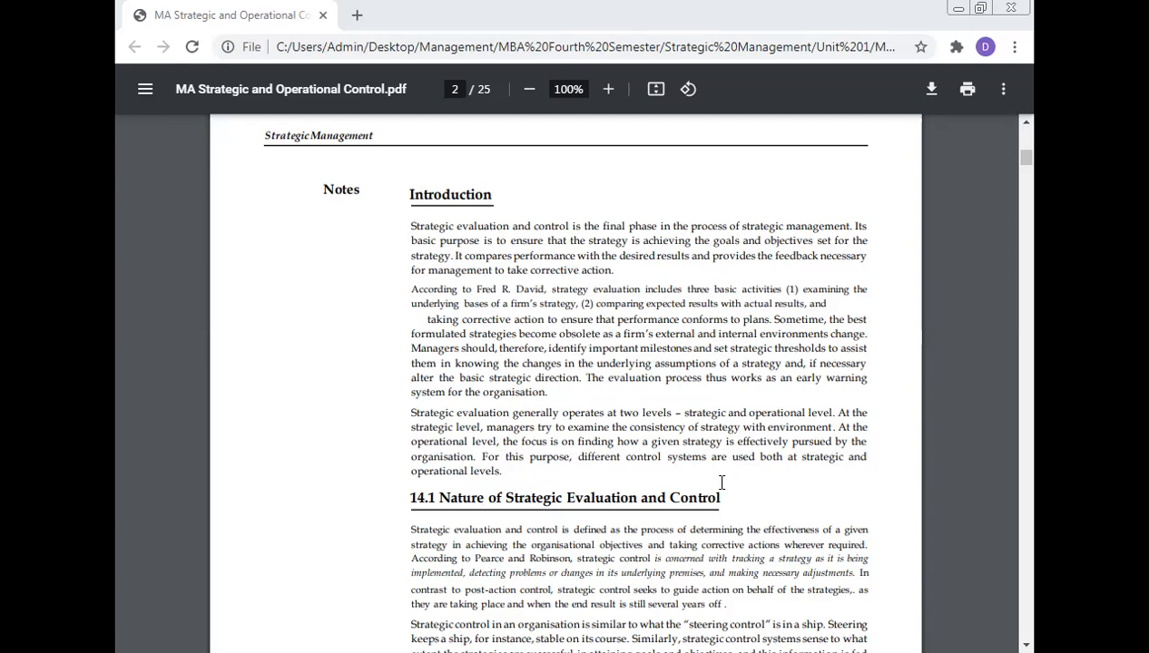
mouse_move(857, 486)
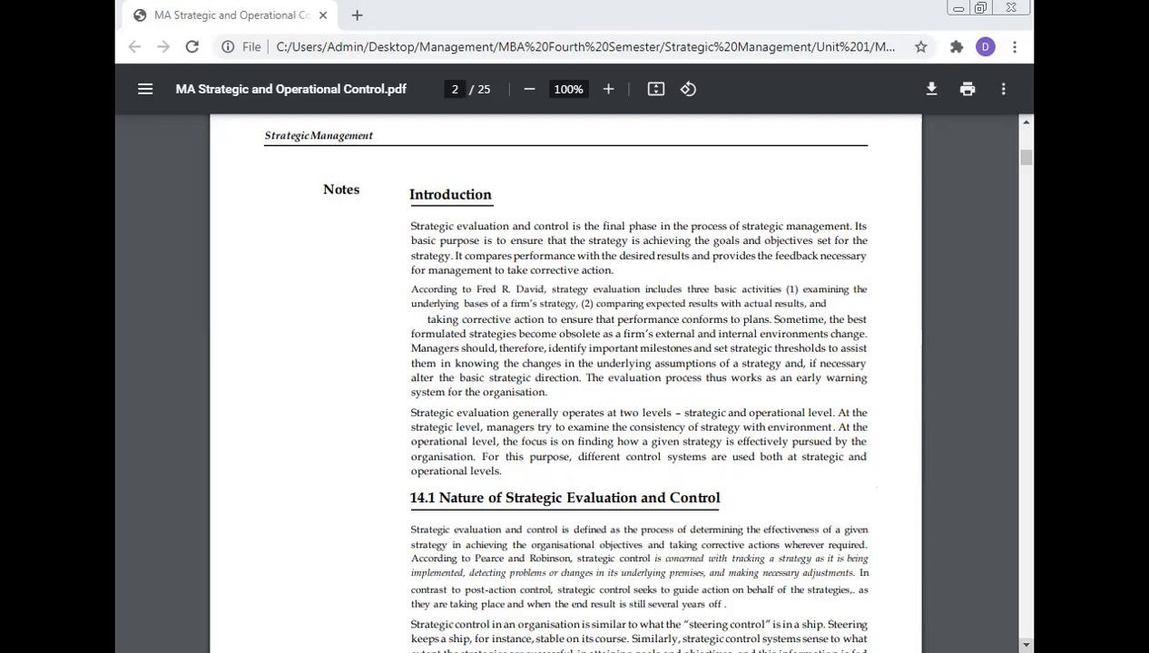
scroll(down, 3)
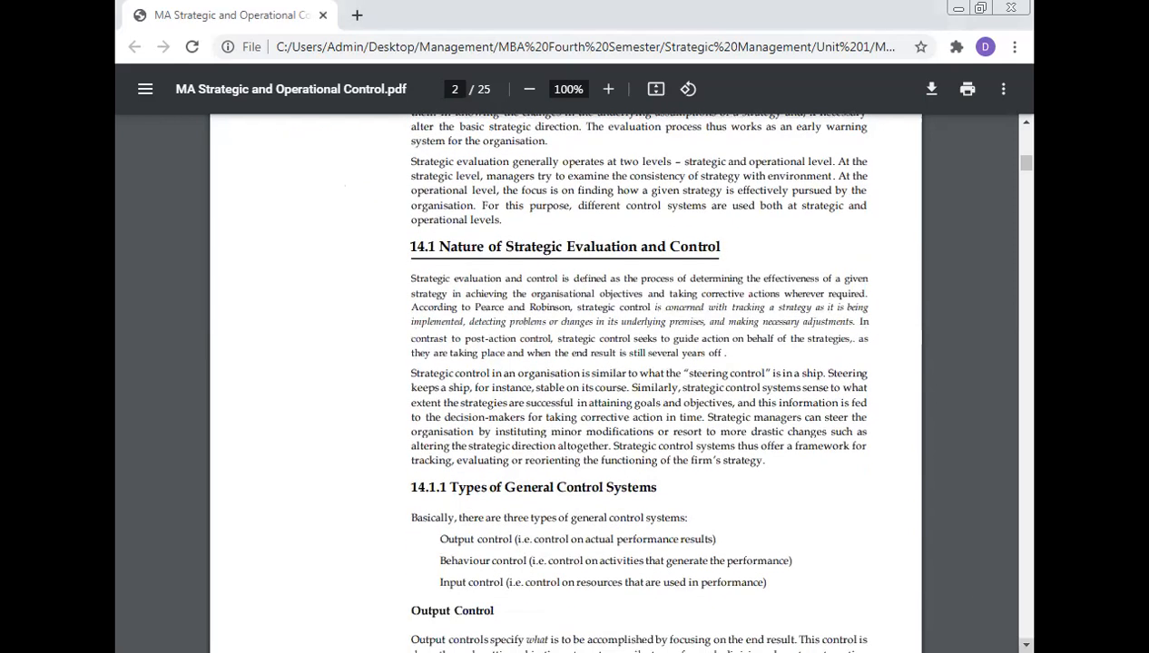
scroll(down, 3)
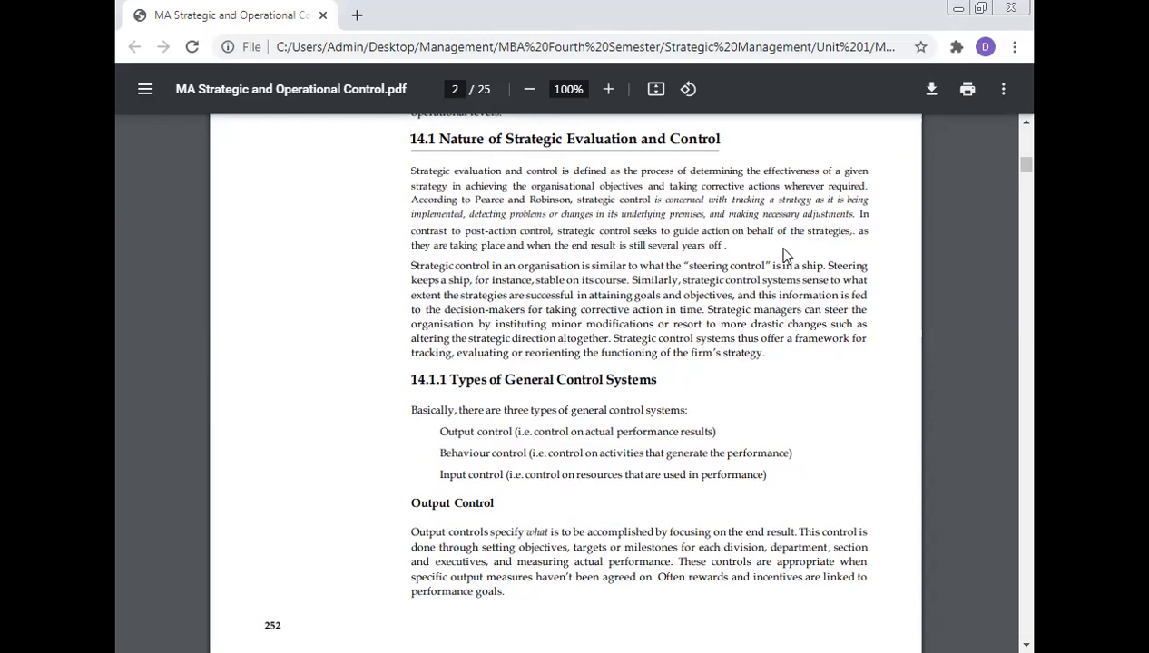
mouse_move(527, 280)
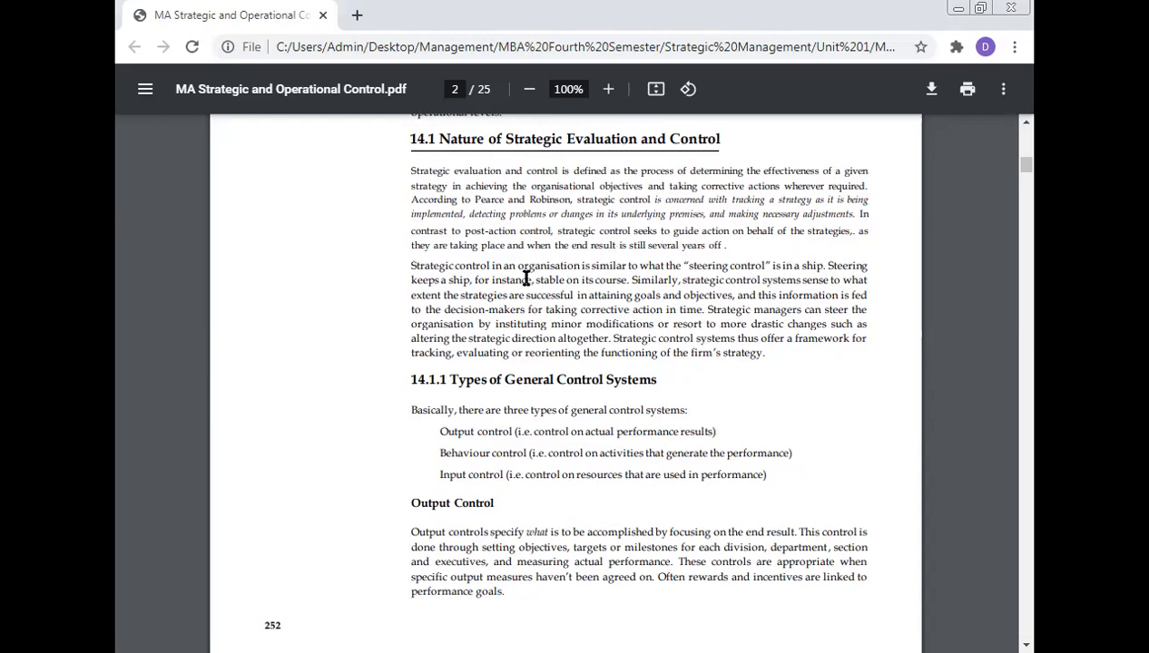
mouse_move(584, 265)
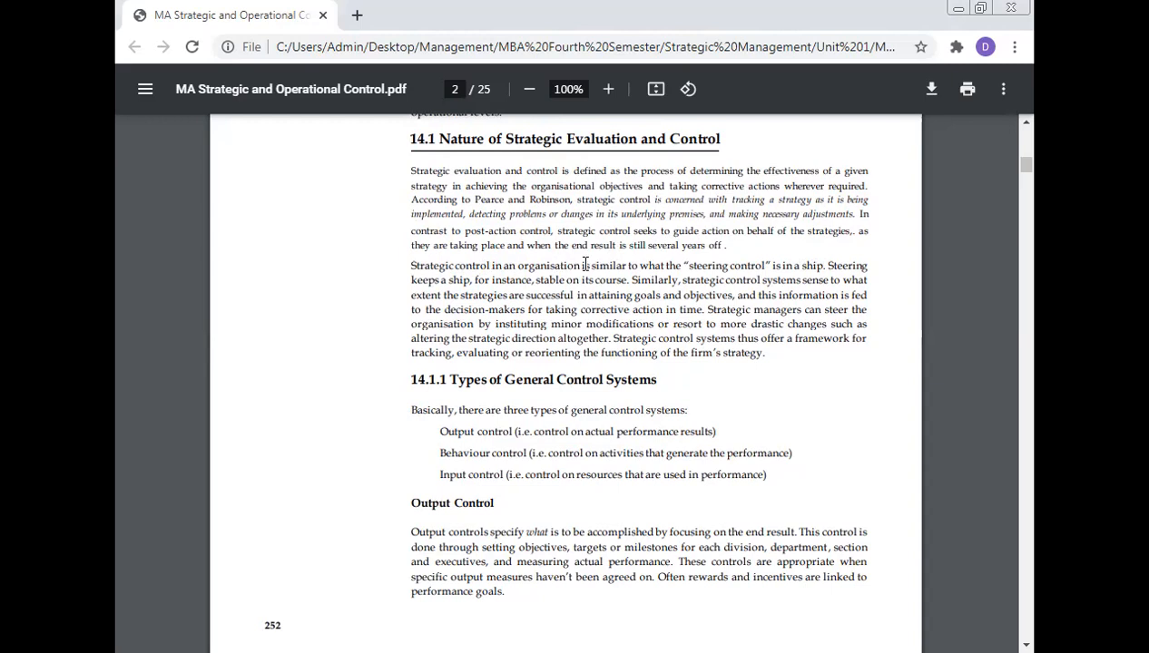
mouse_move(744, 266)
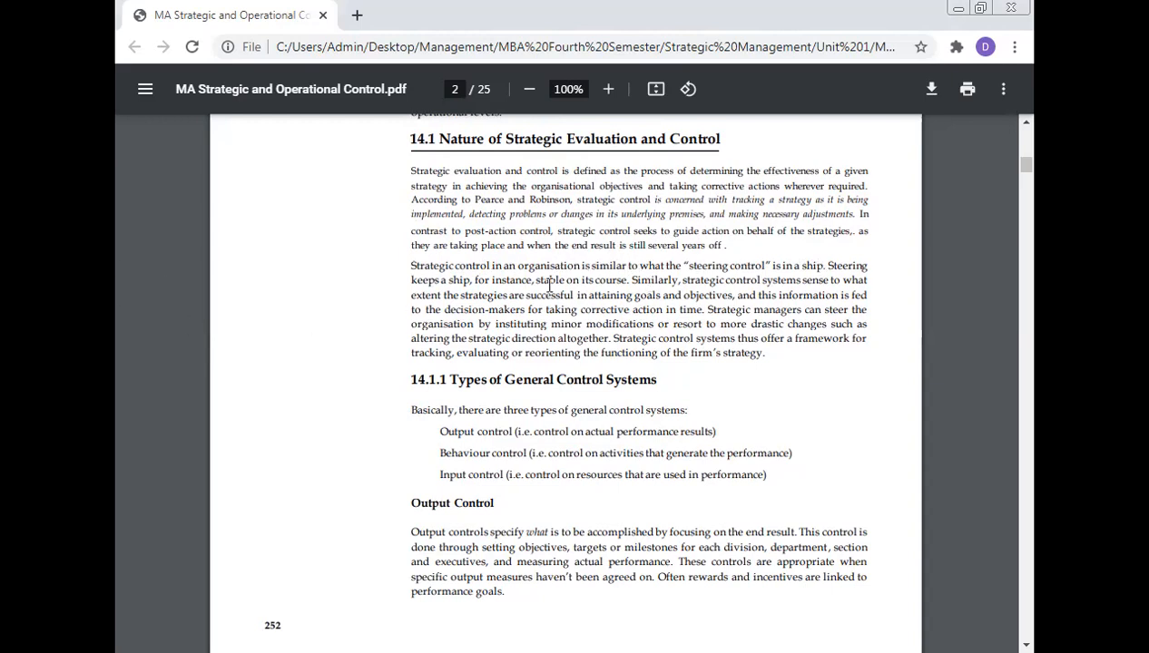
mouse_move(697, 297)
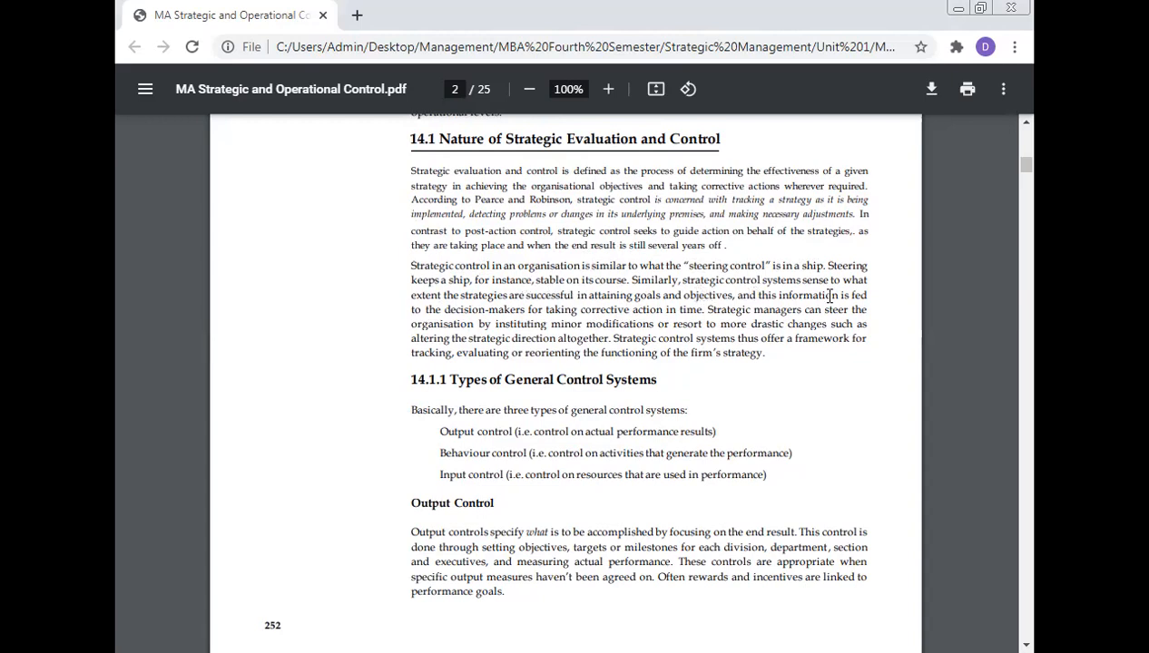
mouse_move(529, 298)
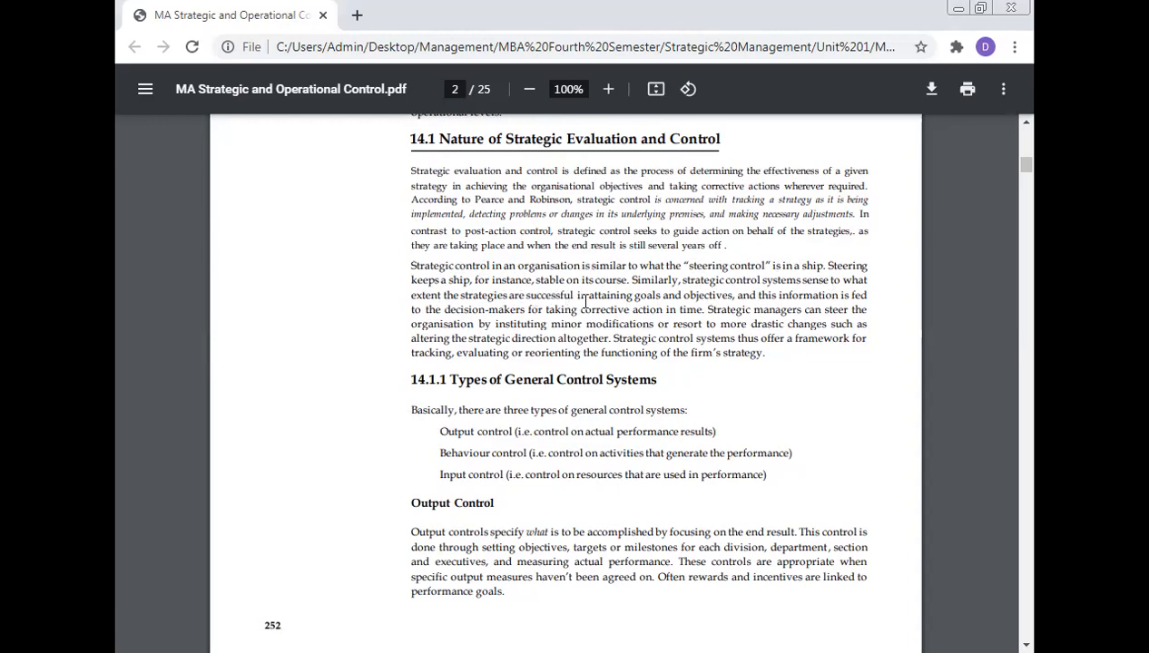
mouse_move(666, 299)
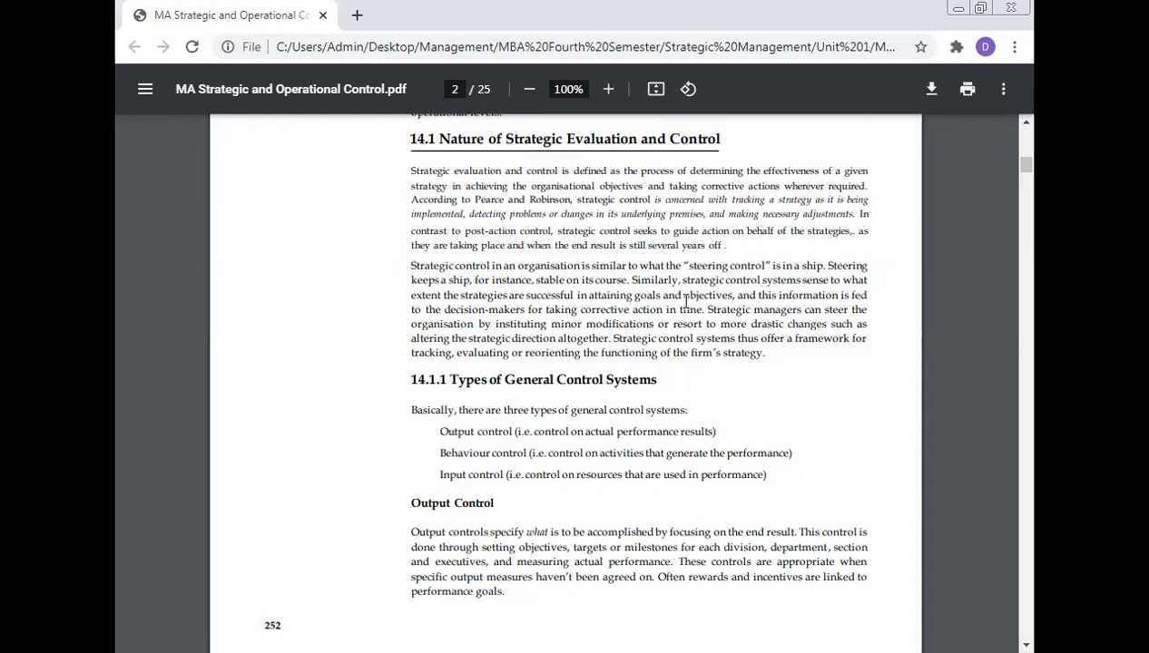
mouse_move(607, 324)
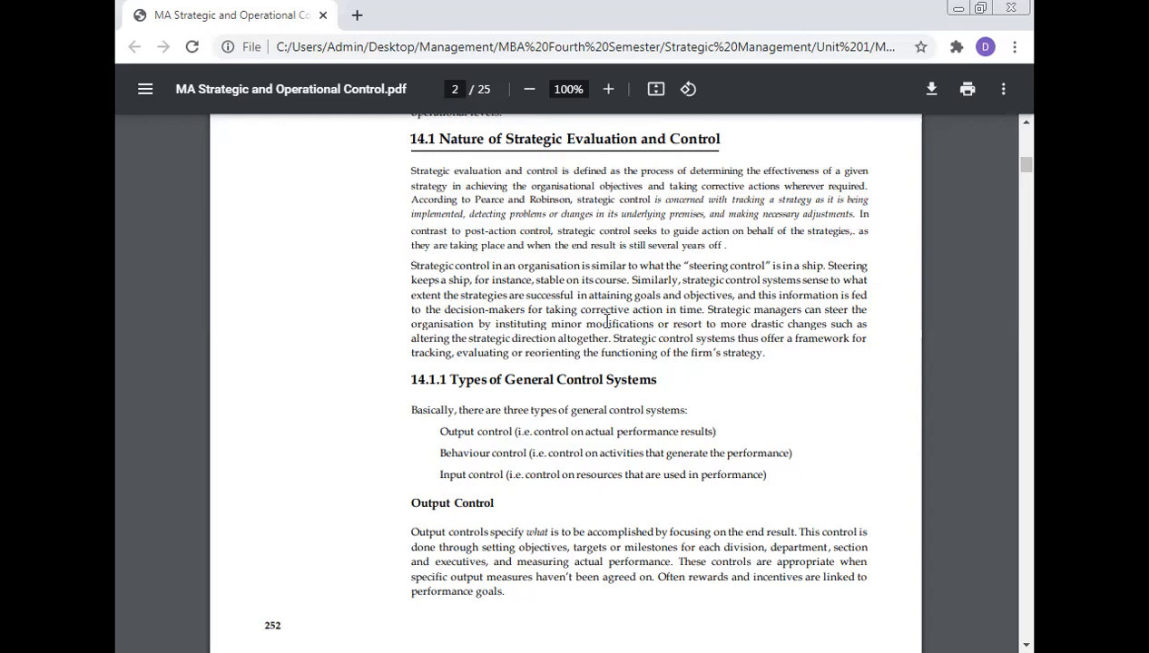
mouse_move(795, 311)
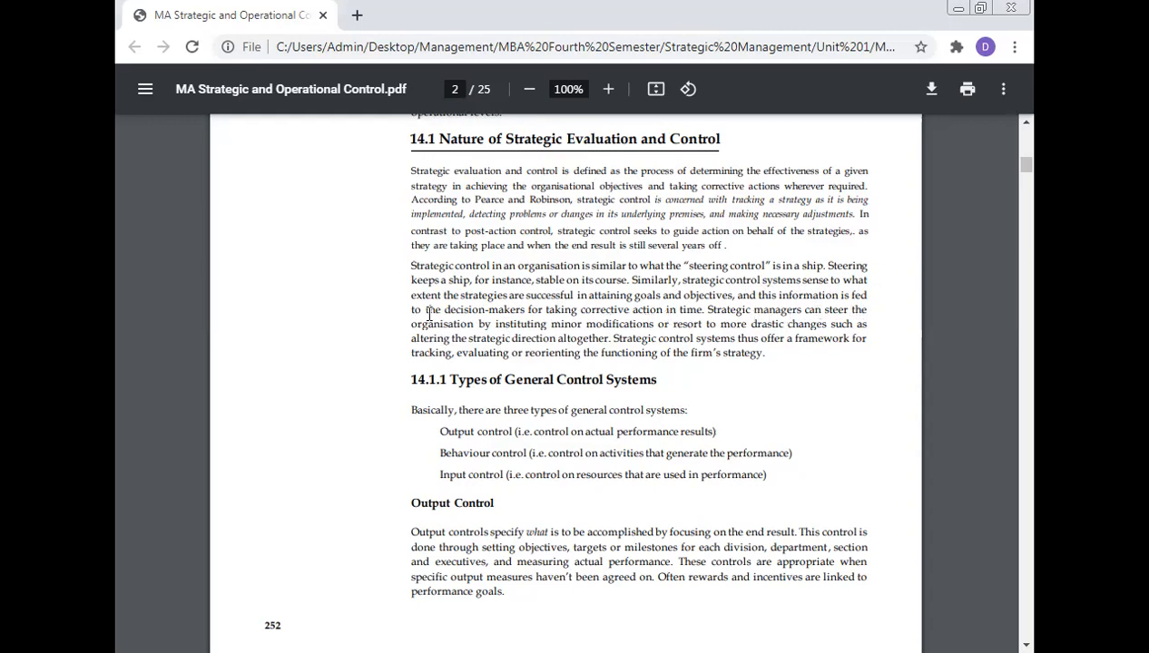
mouse_move(568, 354)
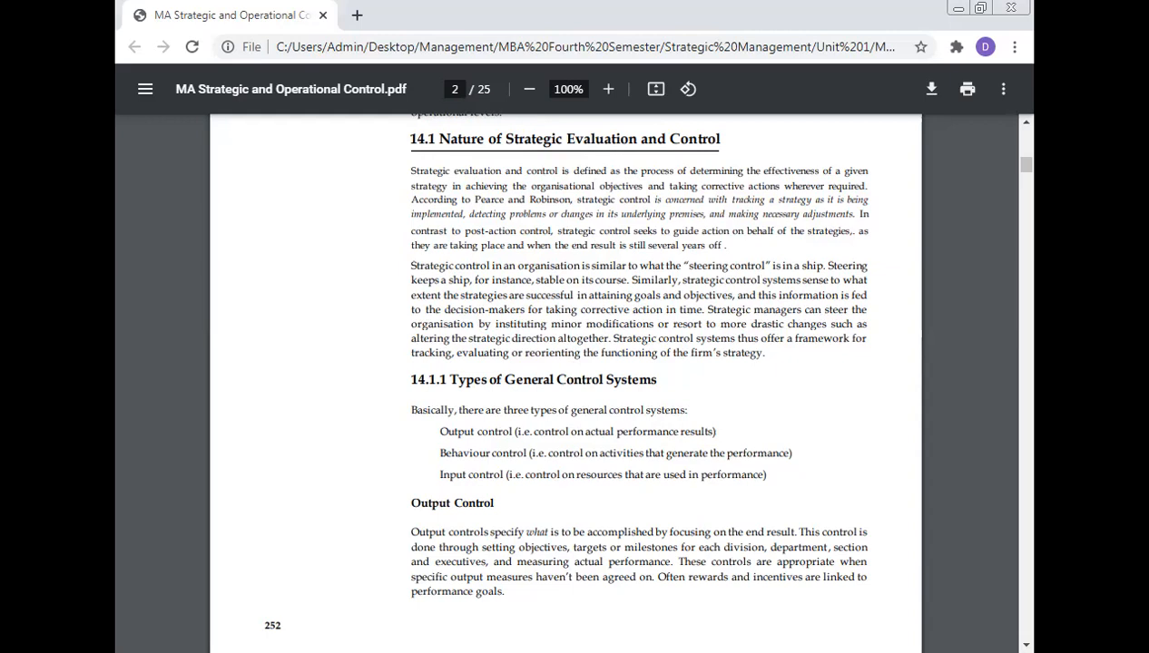
scroll(down, 3)
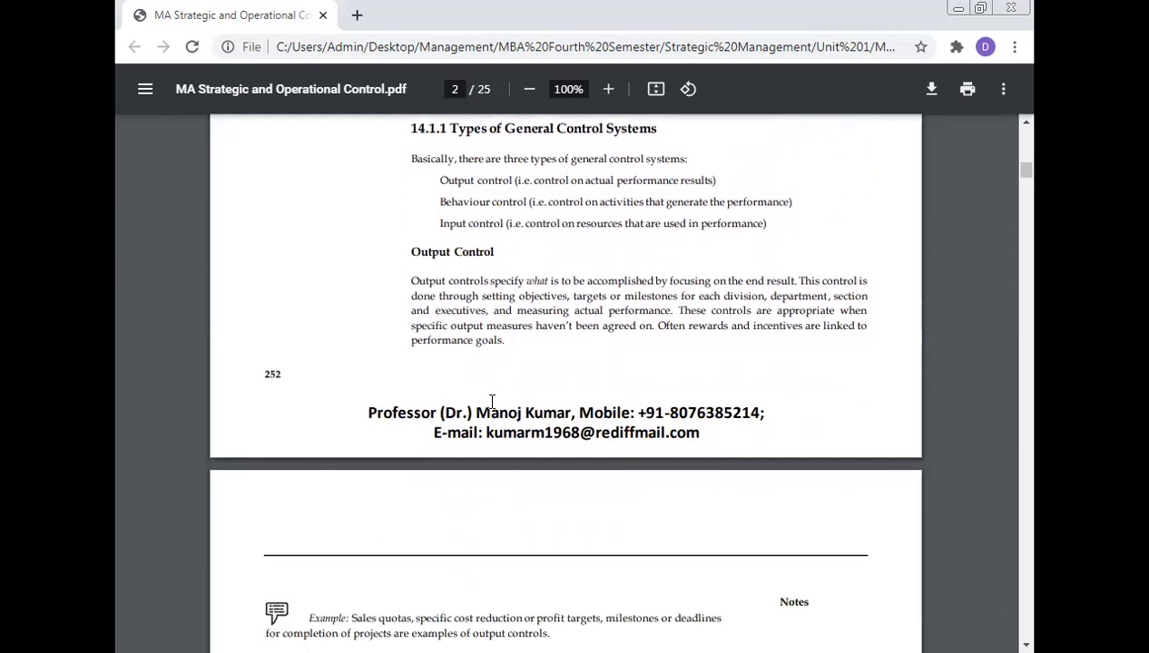
mouse_move(670, 299)
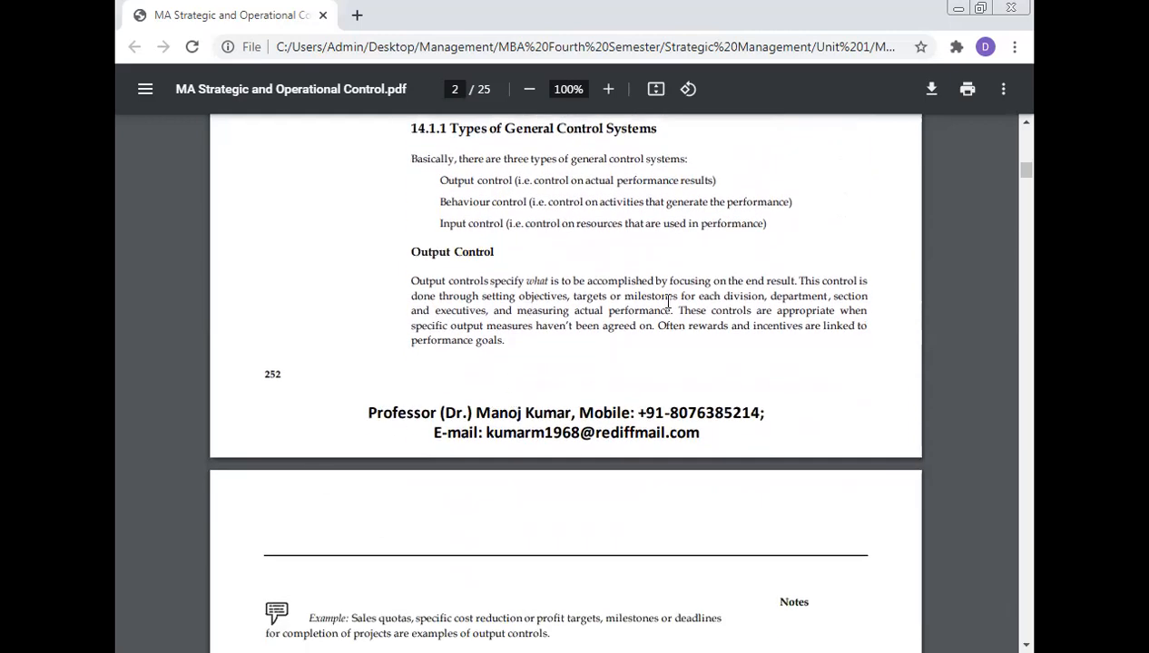
mouse_move(778, 291)
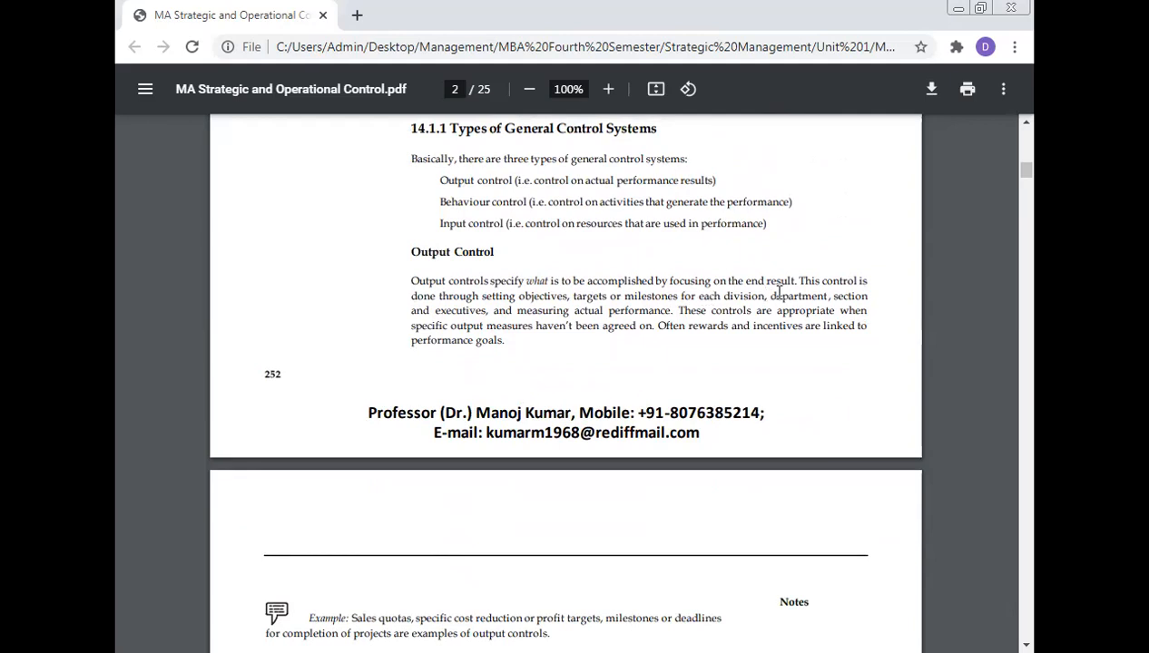
mouse_move(363, 334)
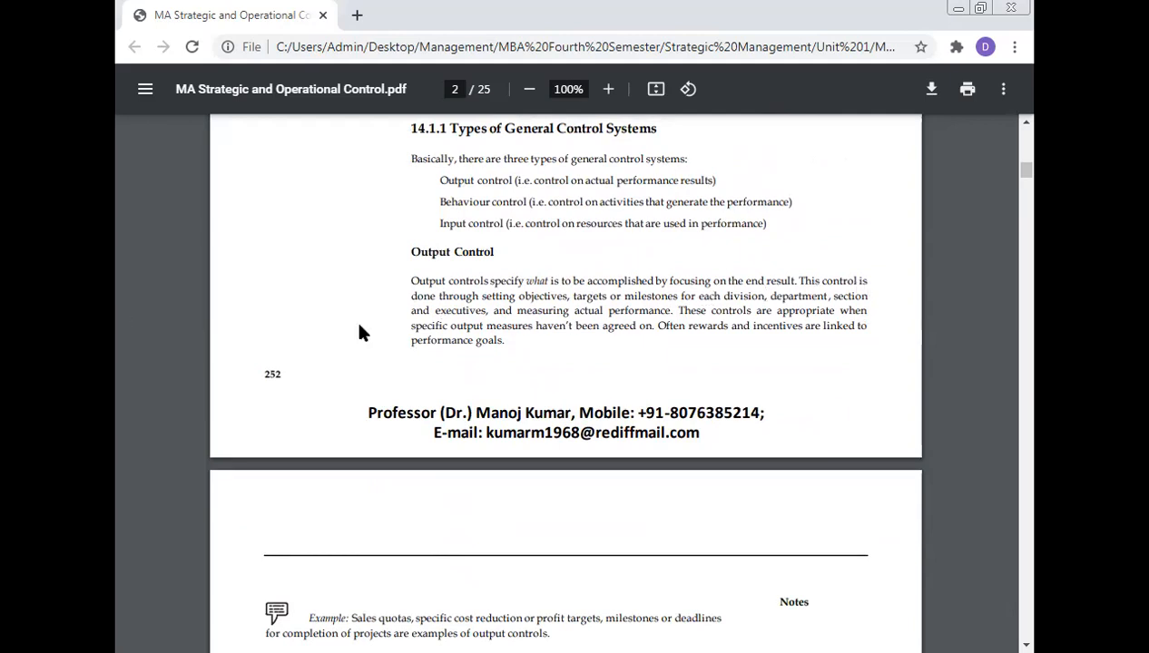
mouse_move(677, 311)
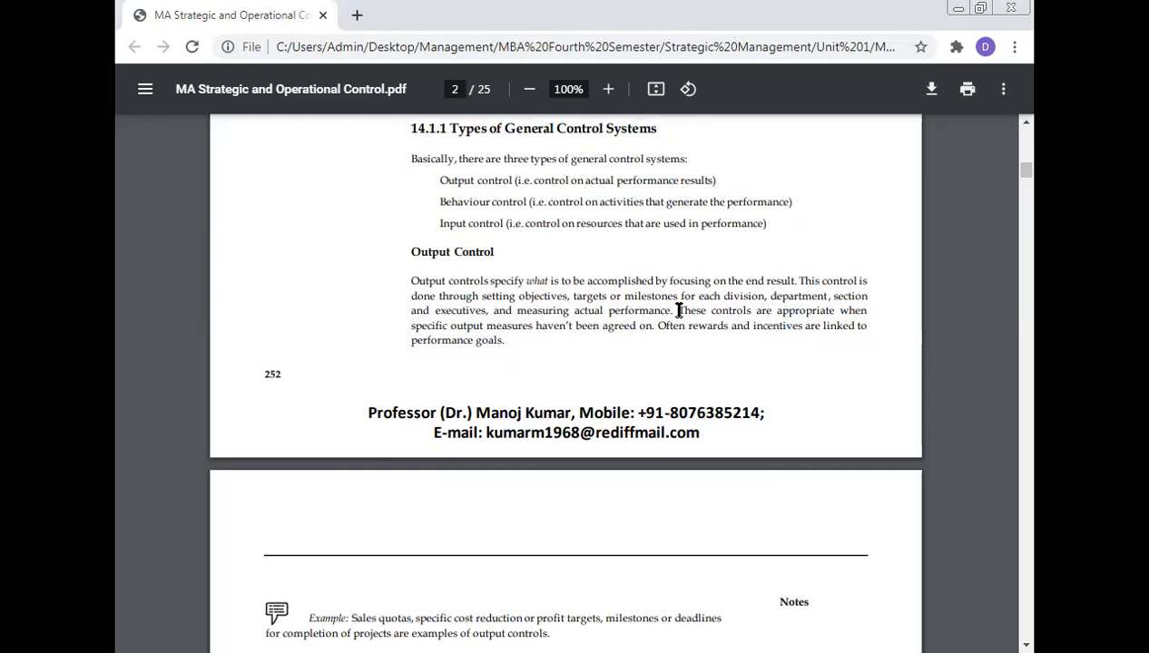
mouse_move(829, 308)
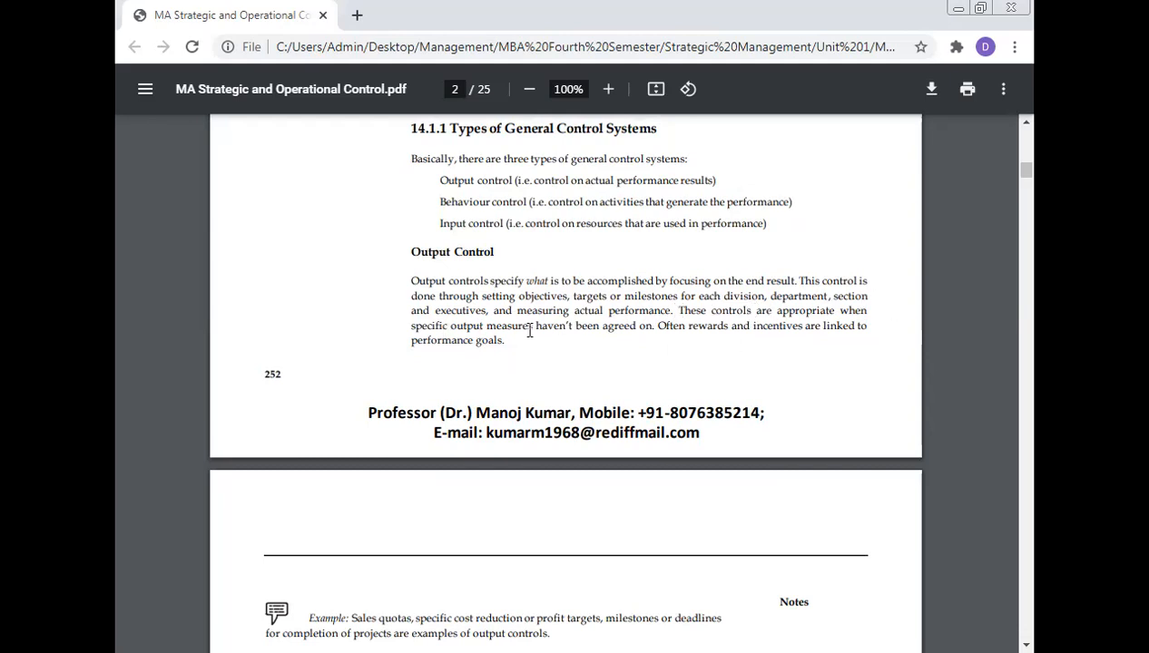
mouse_move(756, 318)
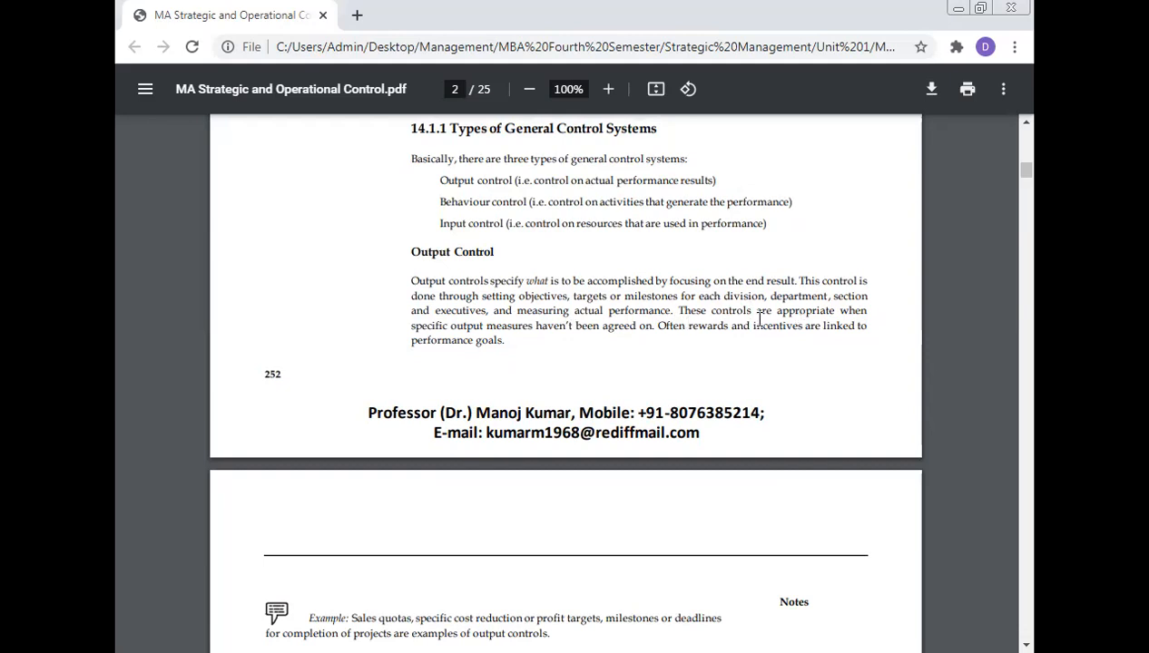
mouse_move(431, 341)
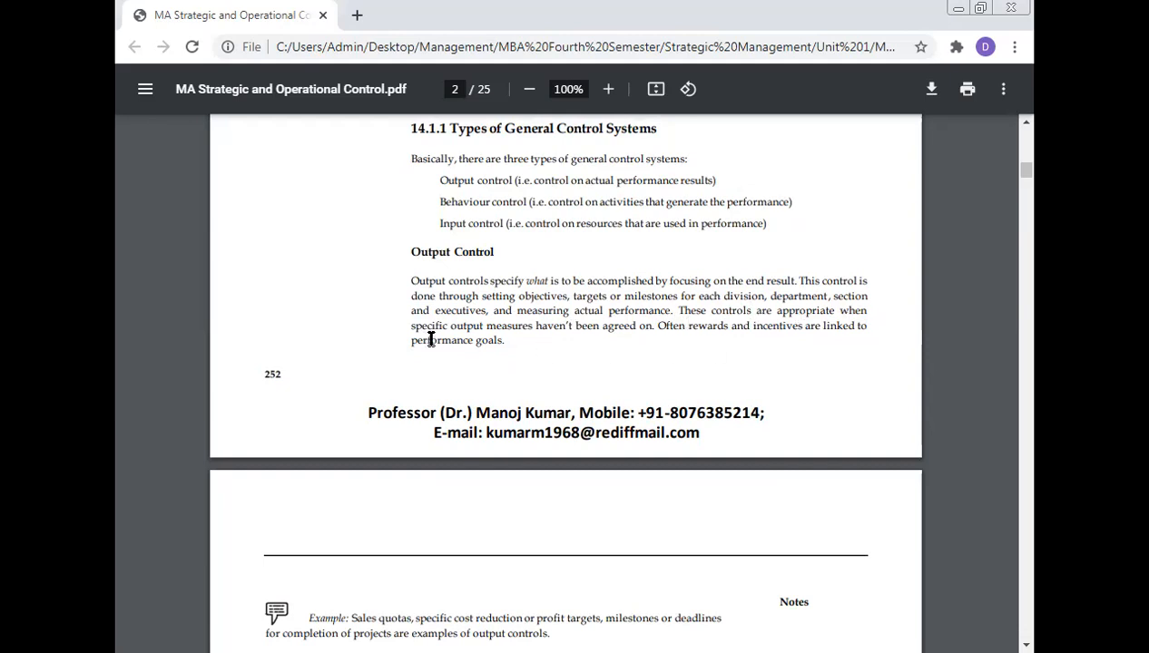
mouse_move(649, 354)
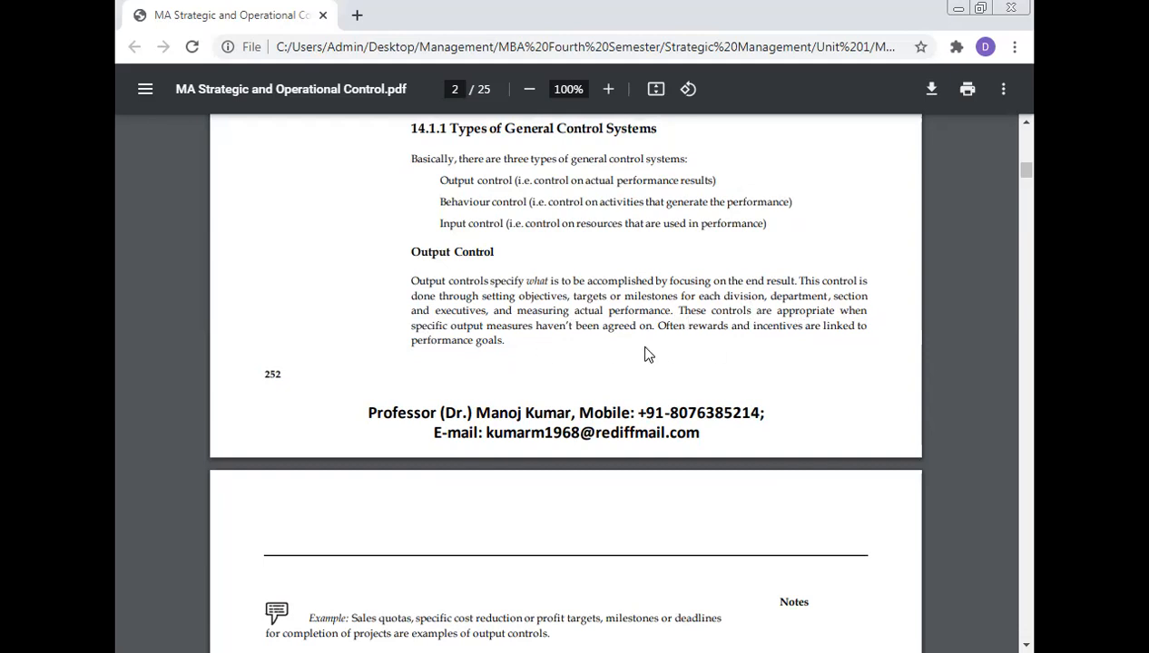
mouse_move(703, 341)
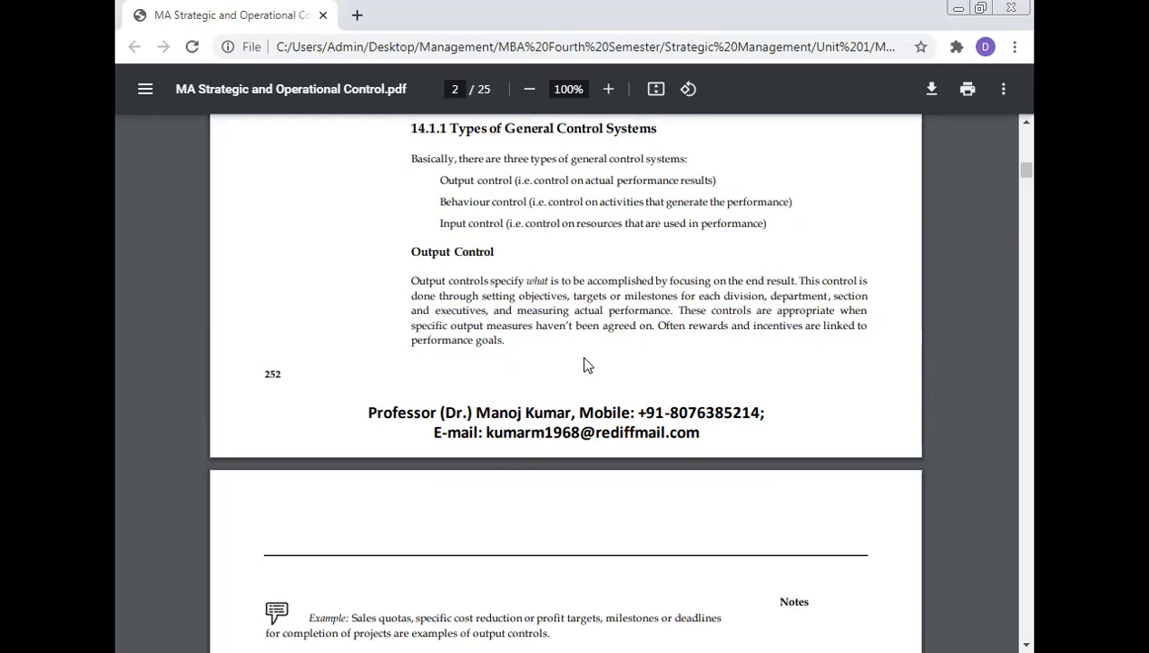
scroll(down, 3)
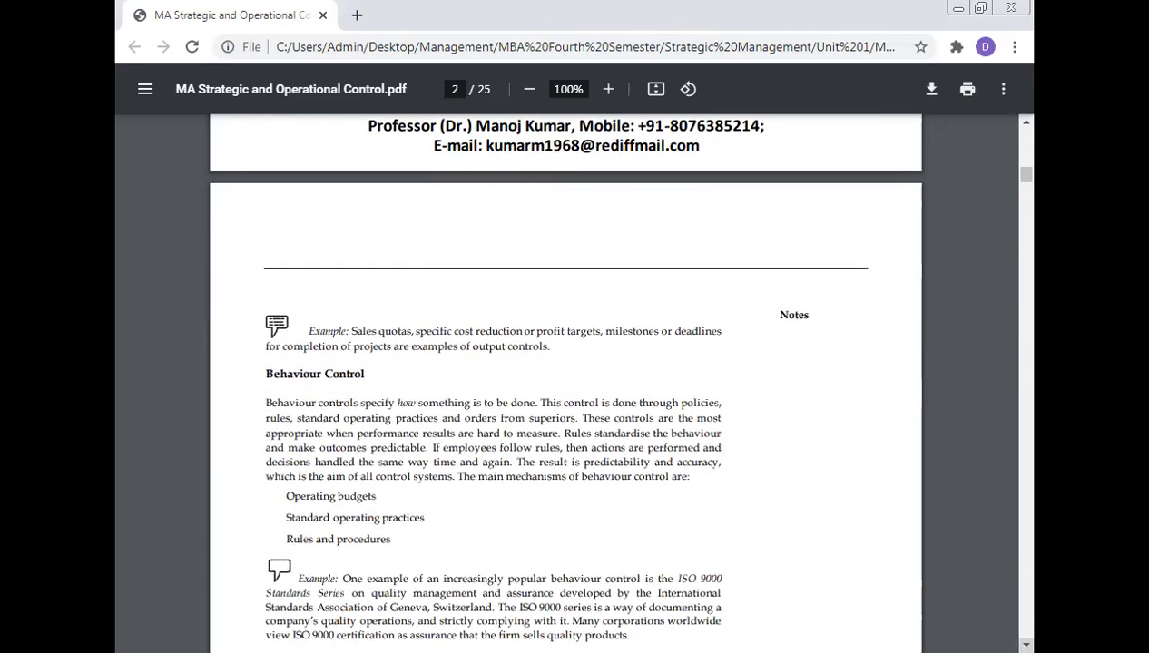
scroll(down, 3)
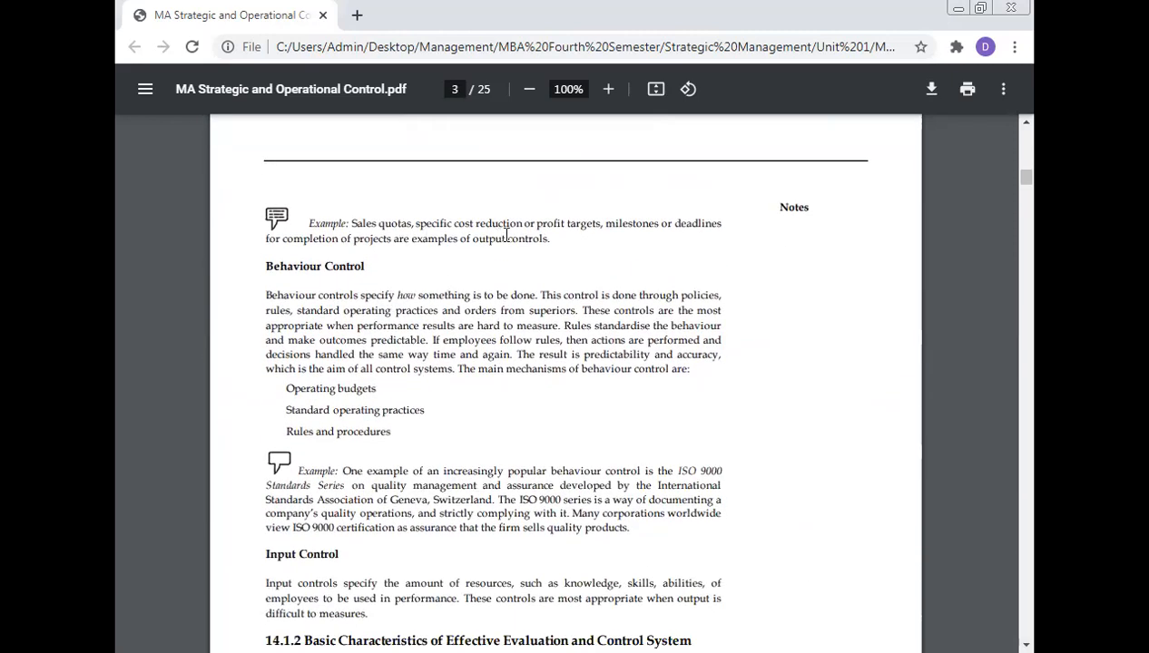
mouse_move(660, 236)
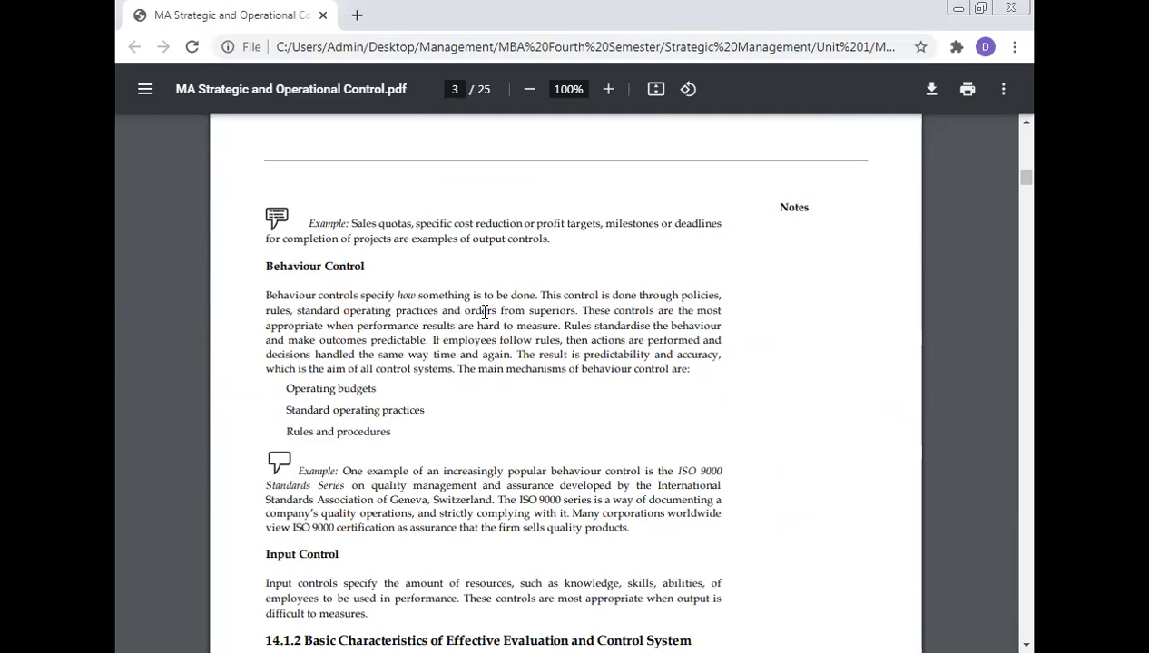
mouse_move(701, 310)
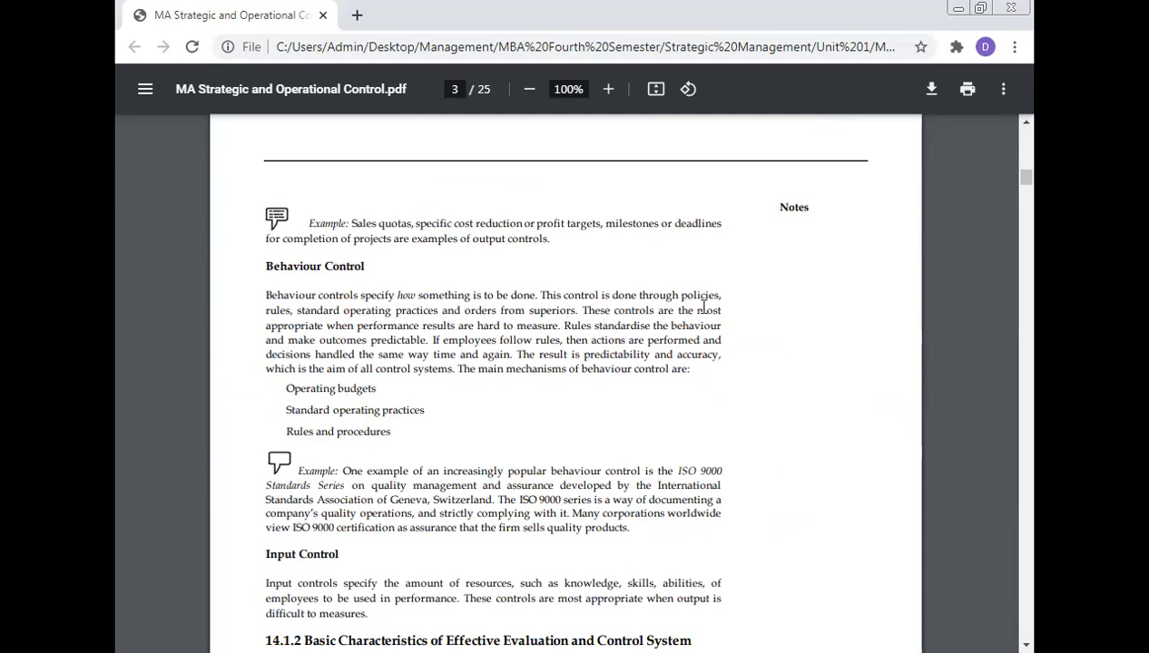
mouse_move(404, 339)
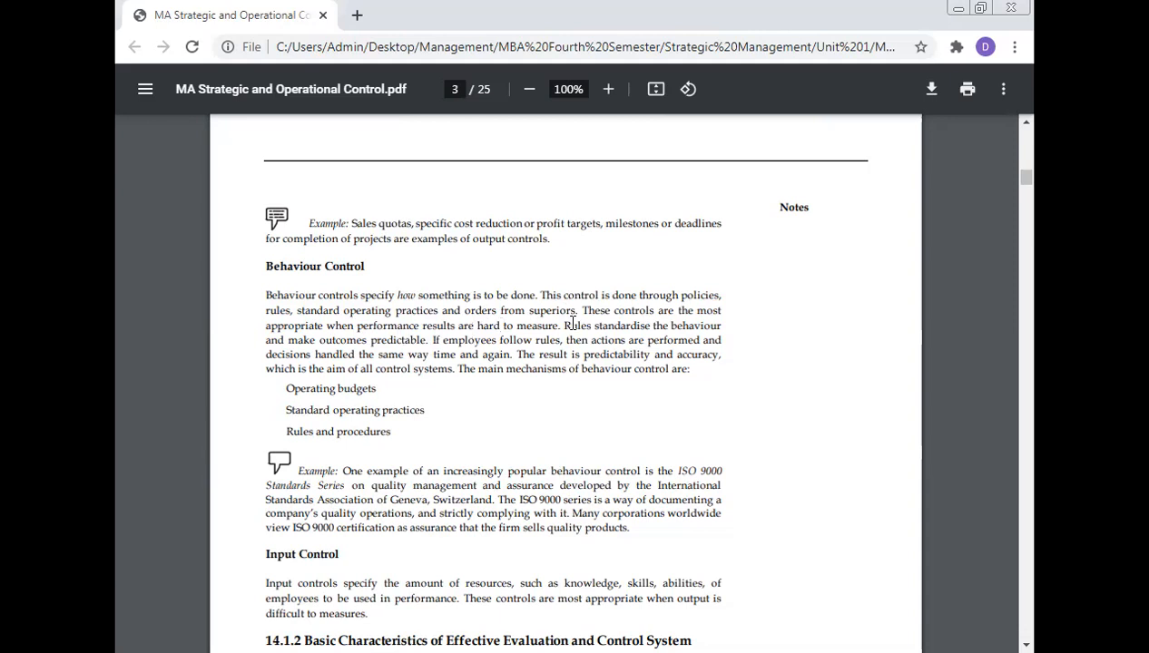
mouse_move(422, 356)
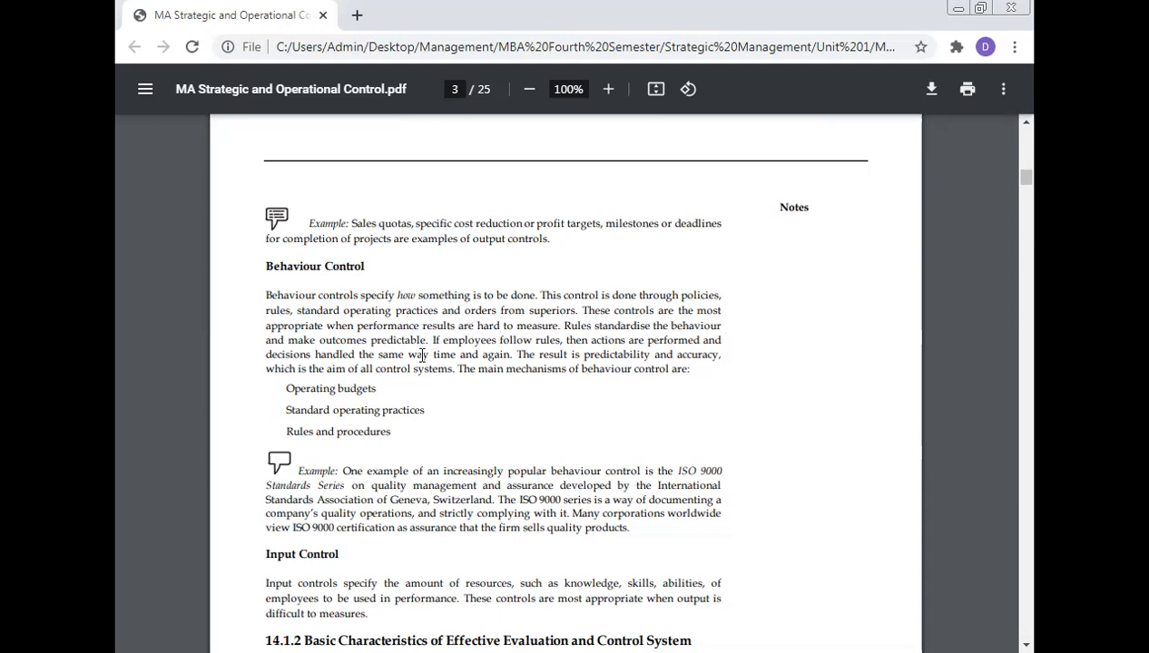
mouse_move(487, 345)
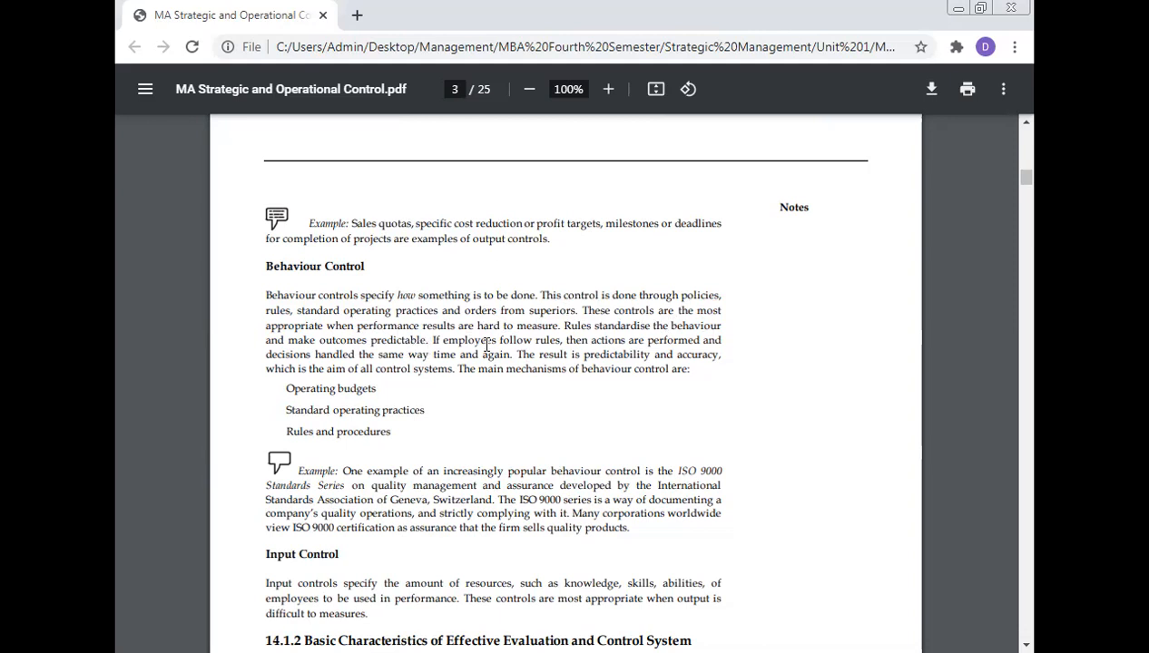
mouse_move(631, 341)
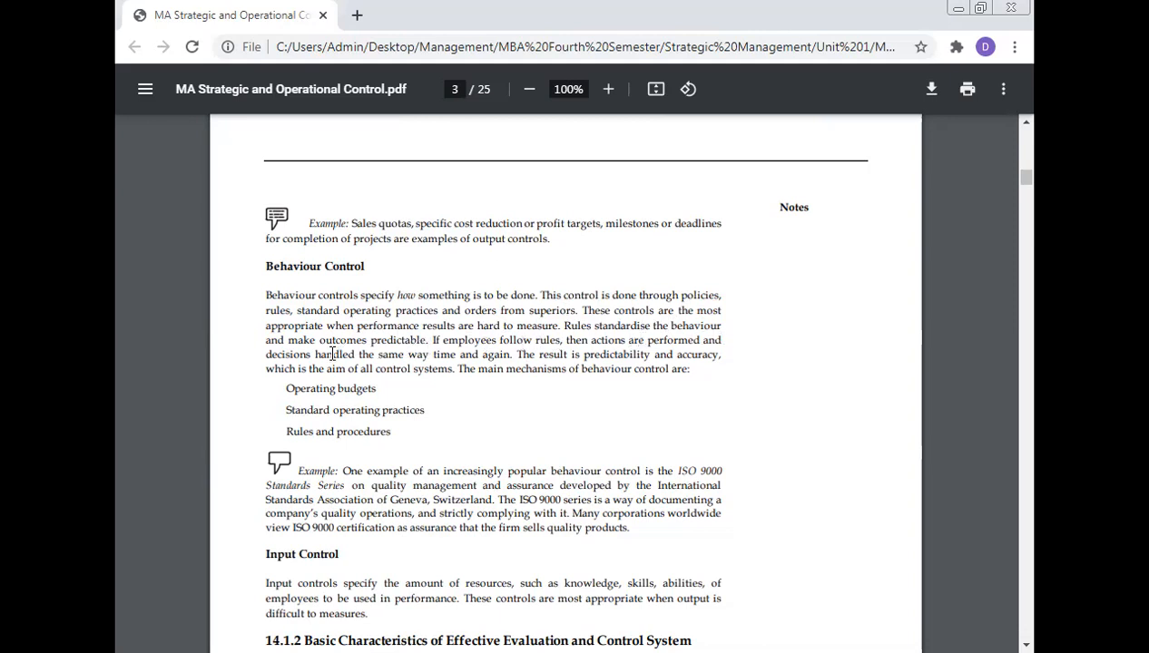
mouse_move(470, 369)
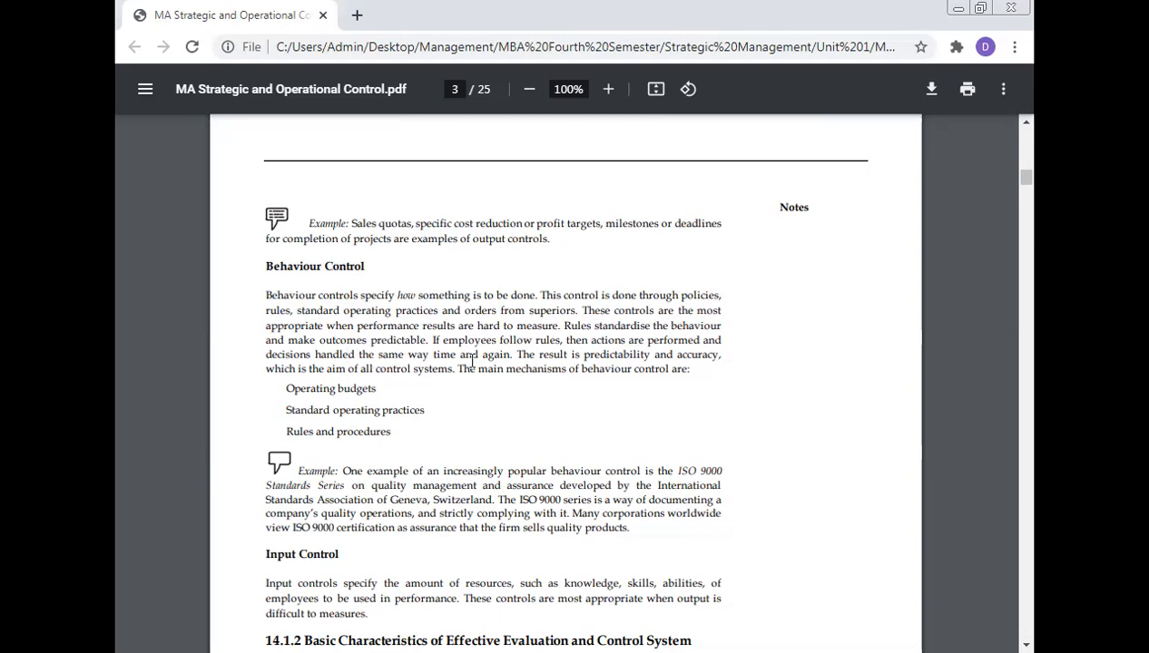
mouse_move(623, 359)
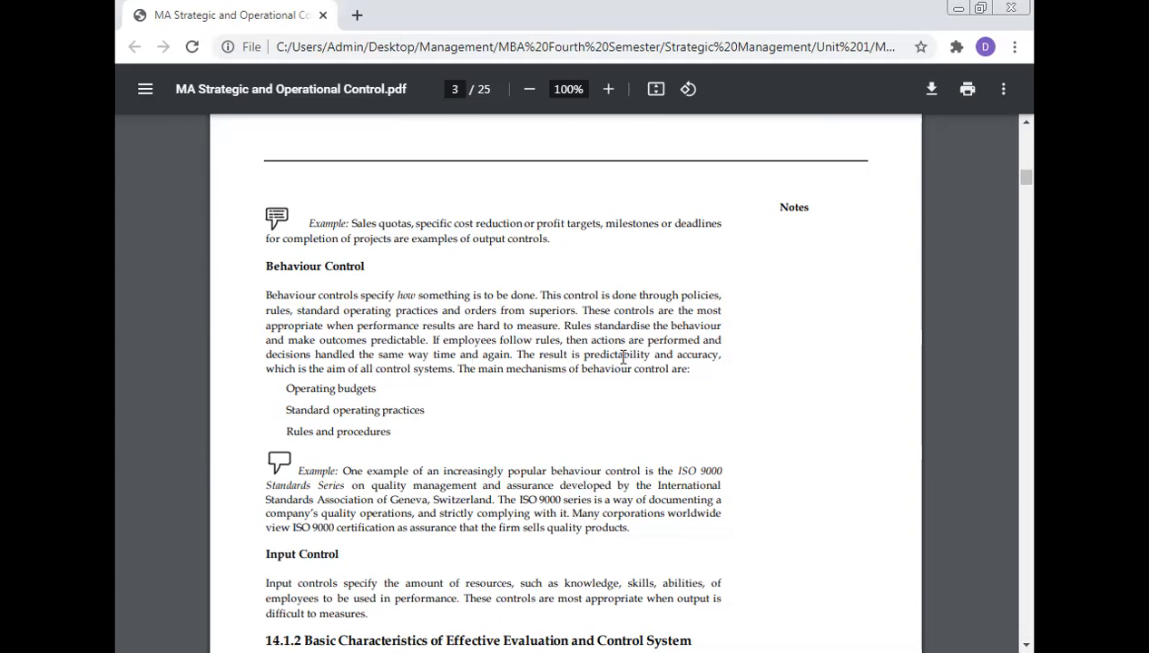
mouse_move(329, 431)
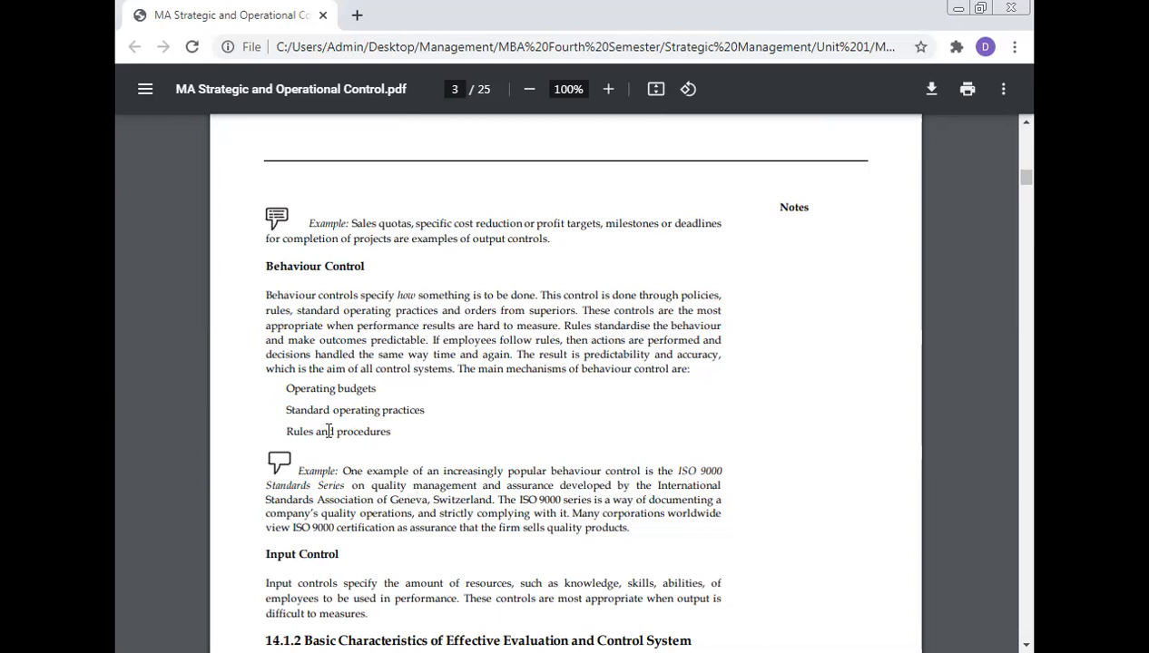
mouse_move(466, 378)
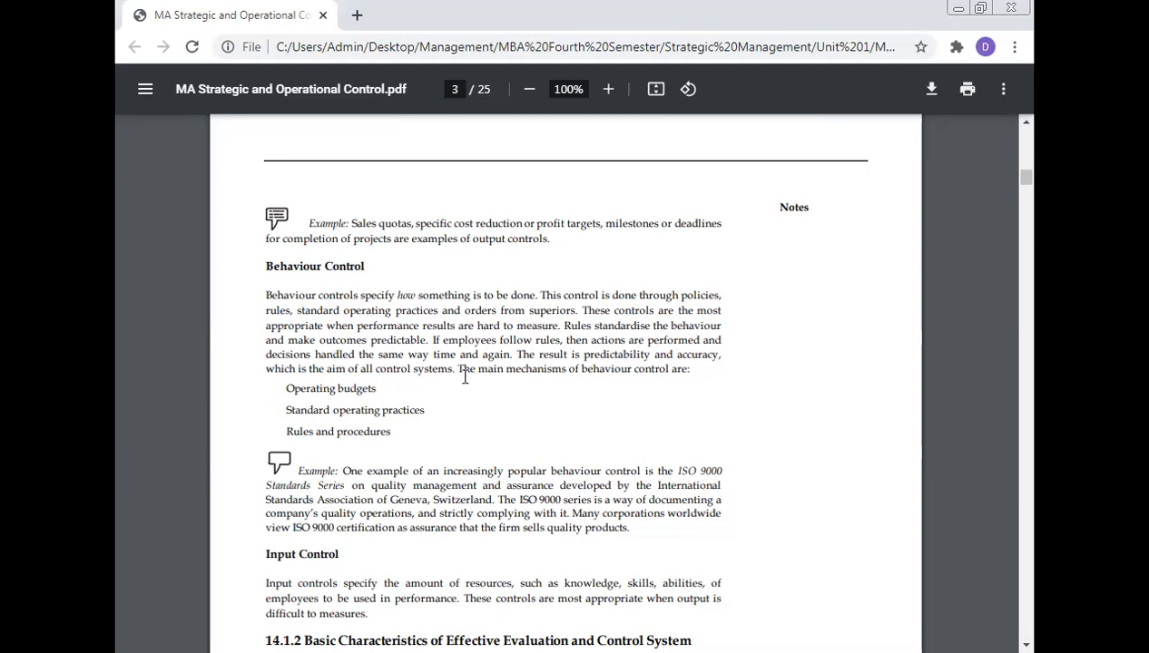
mouse_move(670, 371)
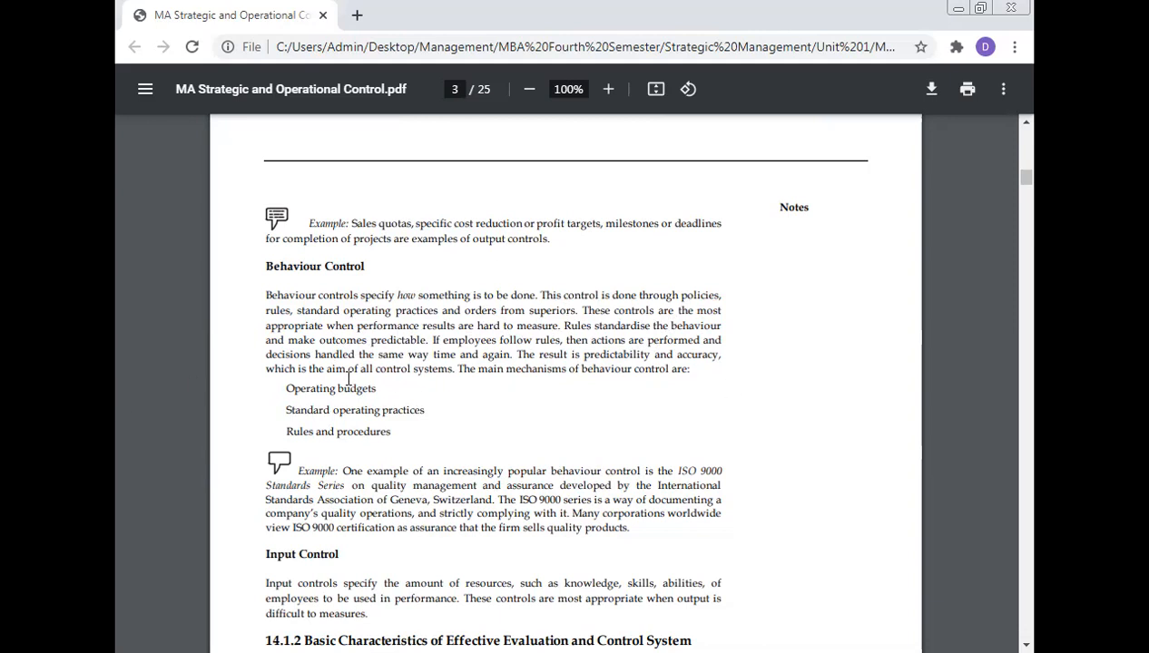
mouse_move(563, 396)
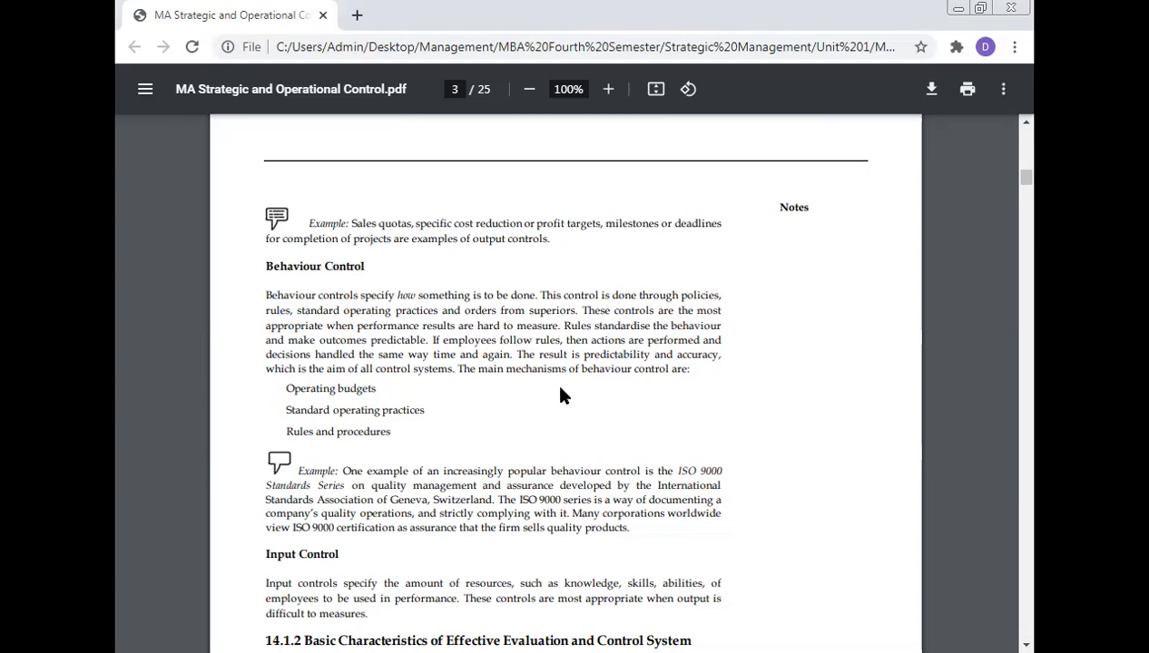
mouse_move(272, 409)
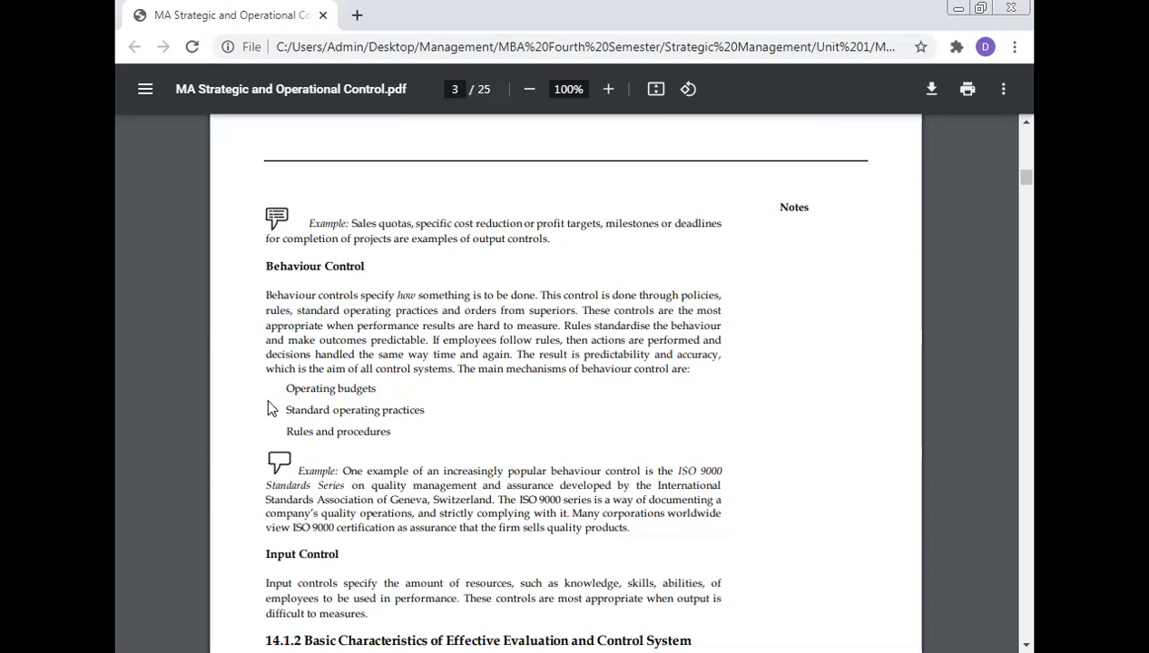
mouse_move(304, 424)
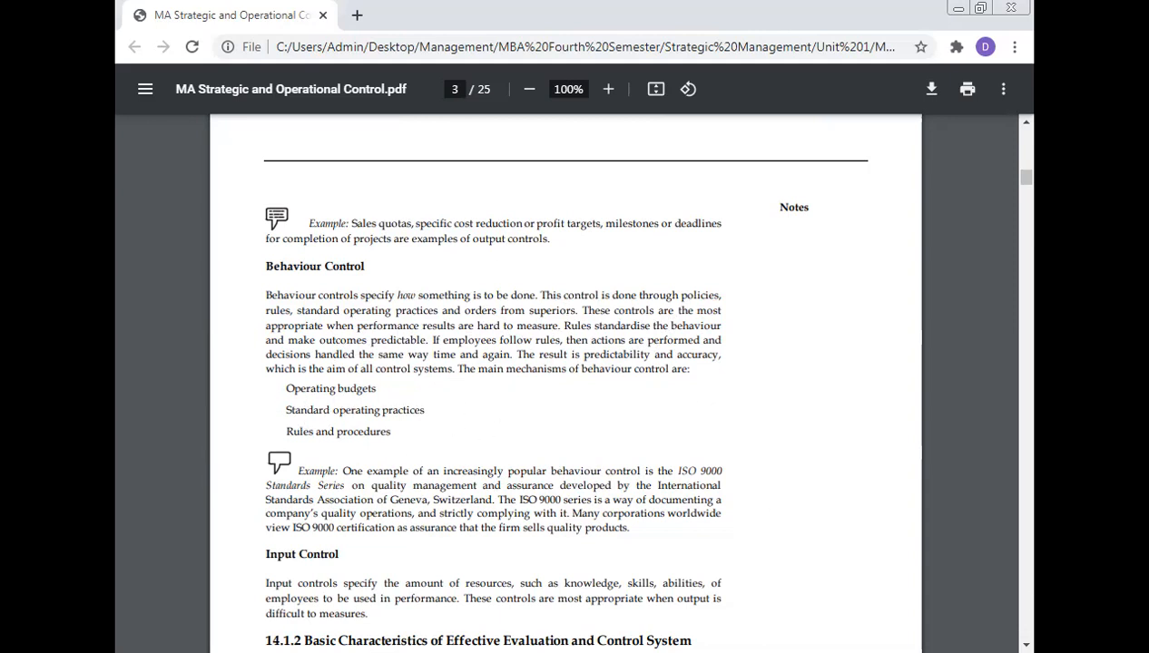
scroll(down, 3)
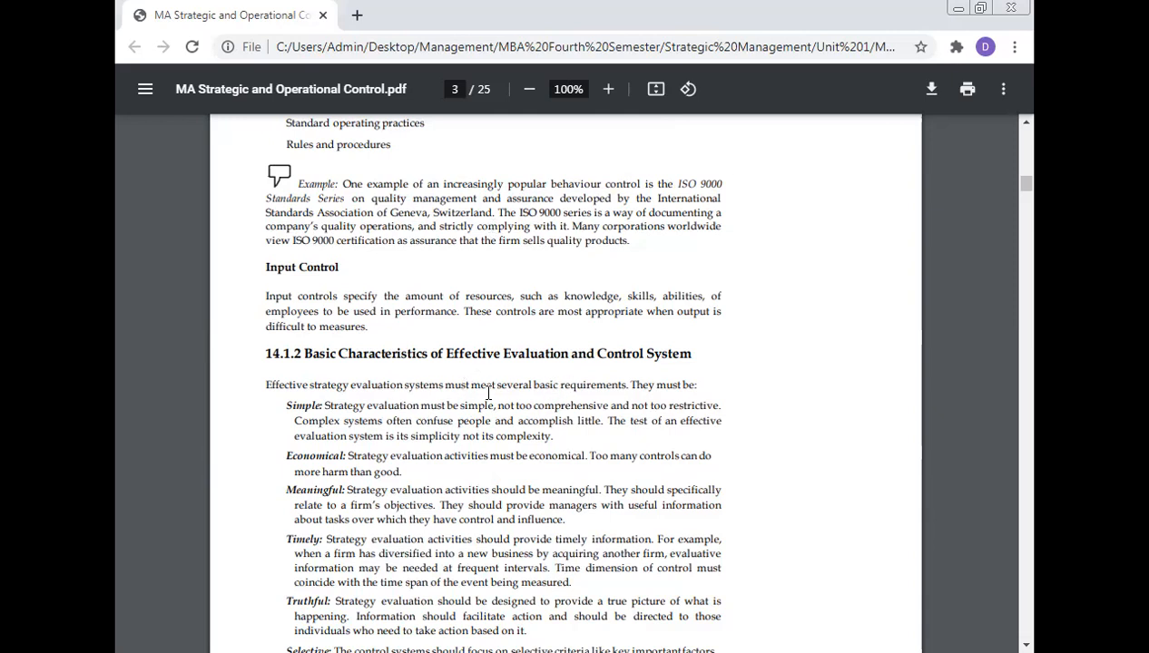
mouse_move(507, 384)
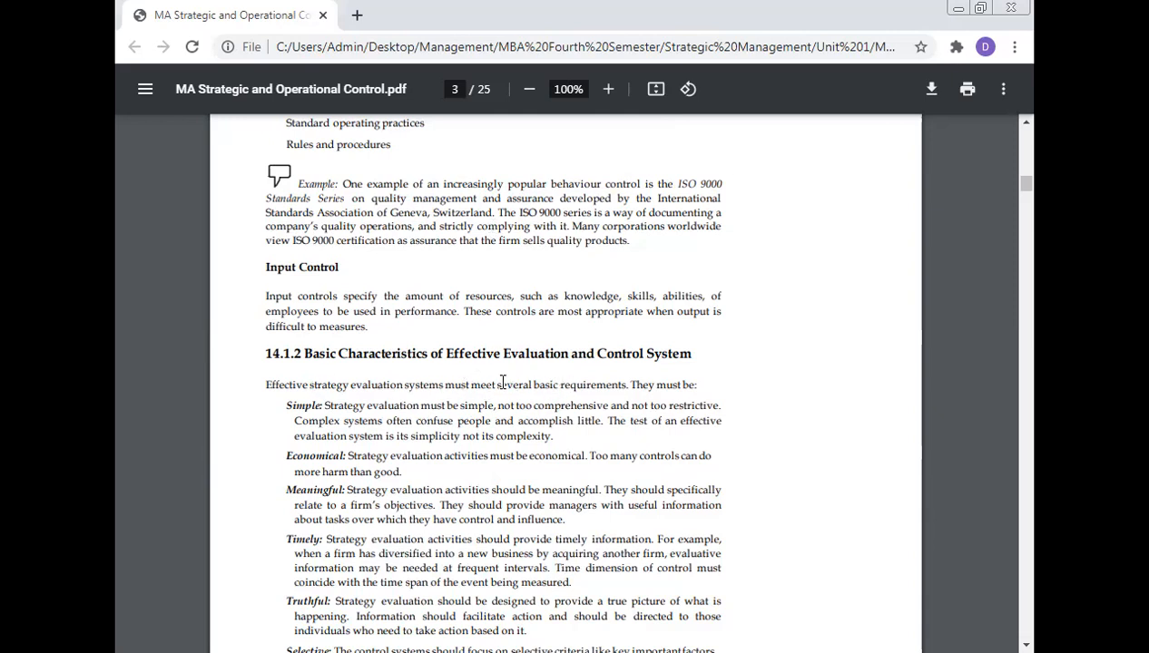
scroll(down, 3)
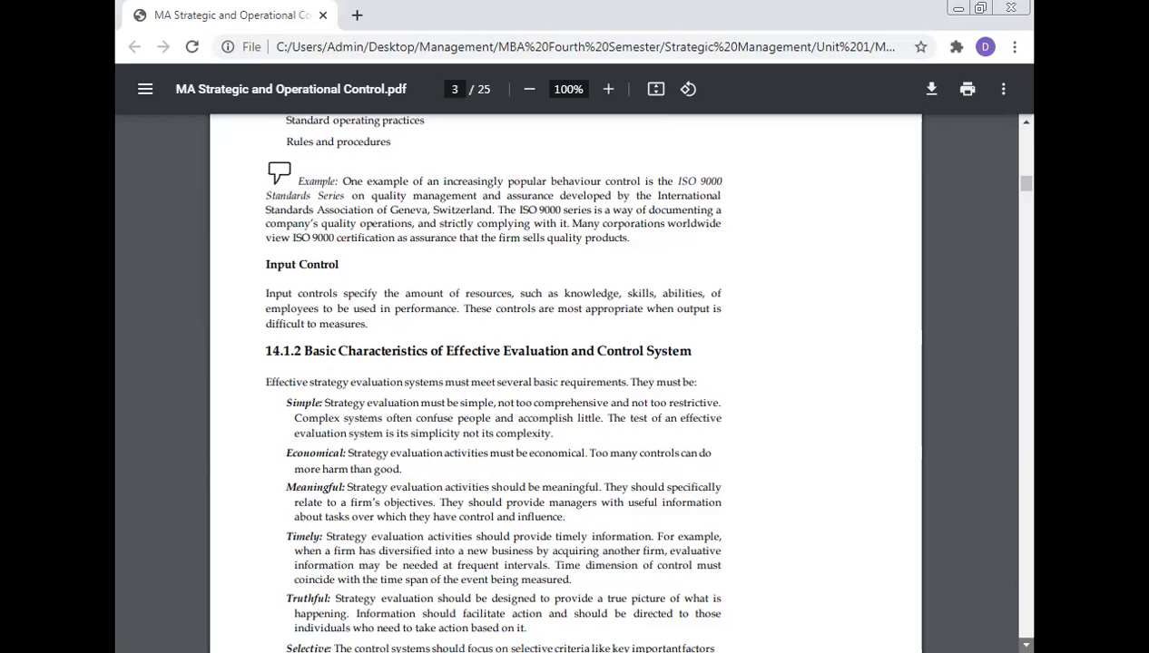
scroll(down, 3)
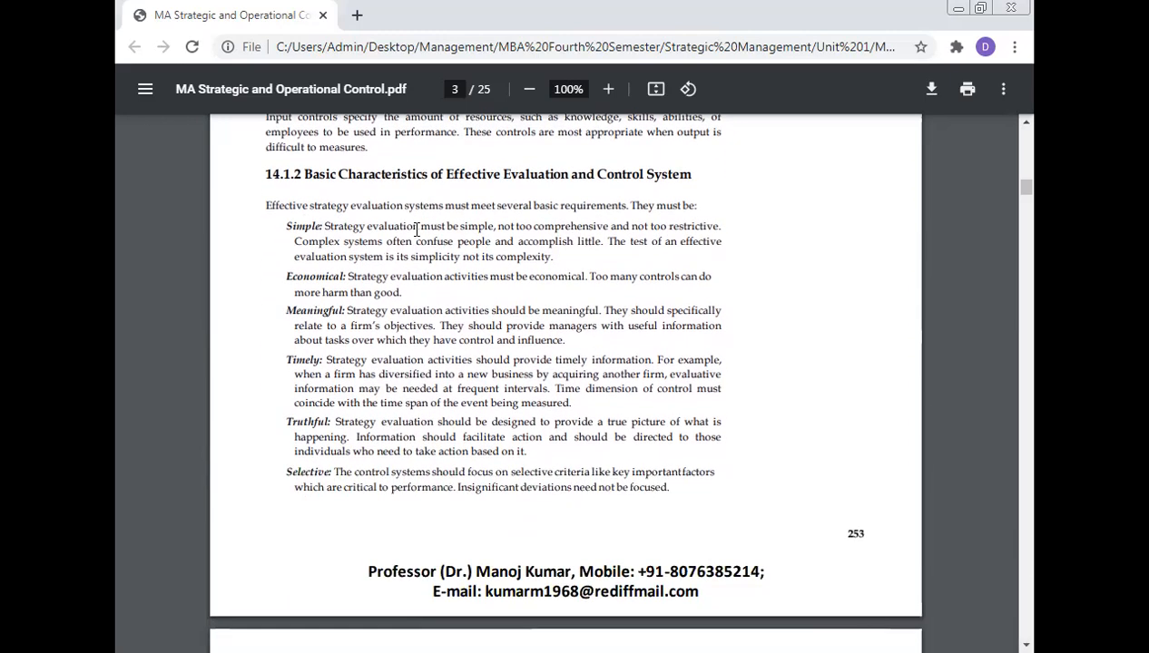
mouse_move(583, 226)
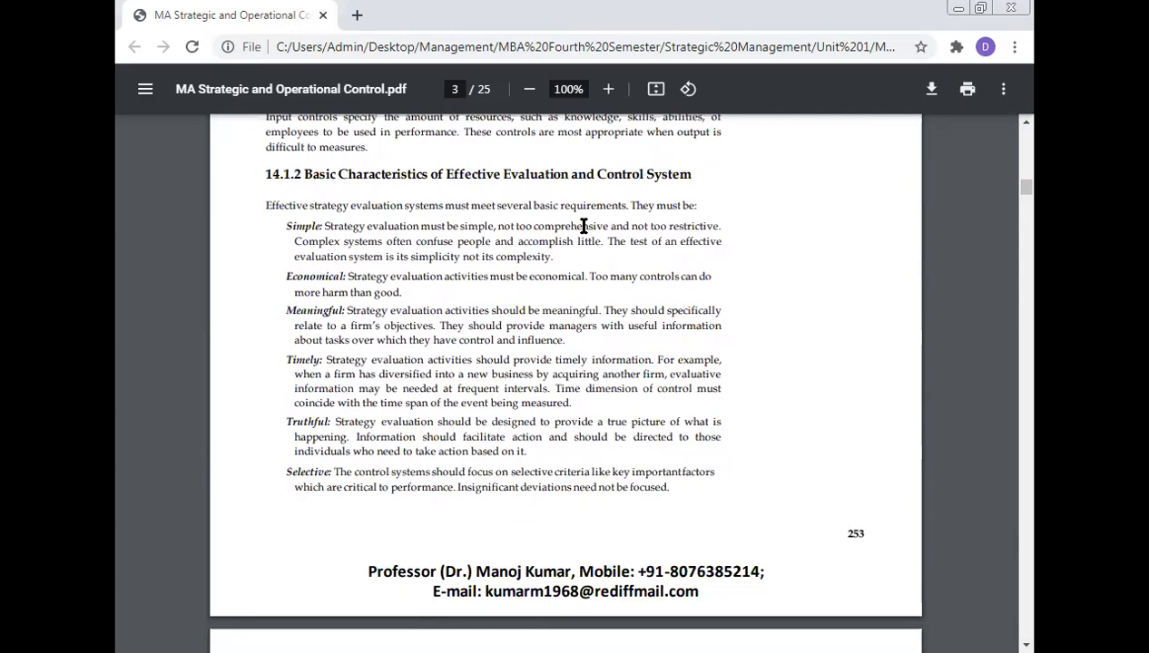
mouse_move(241, 260)
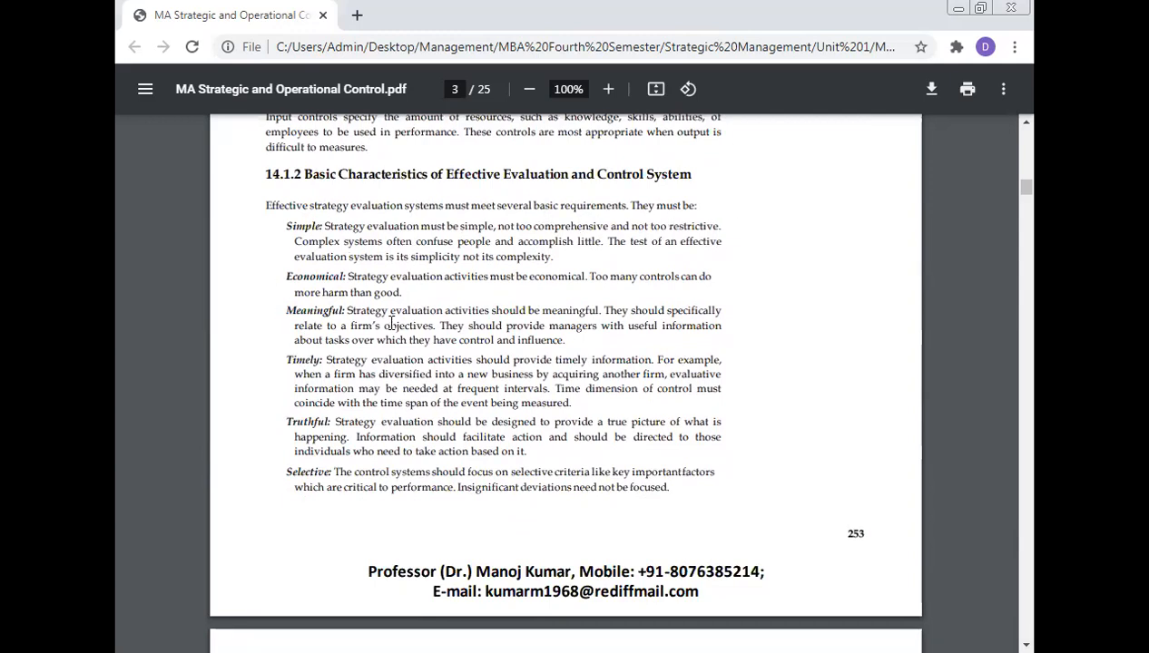
mouse_move(650, 548)
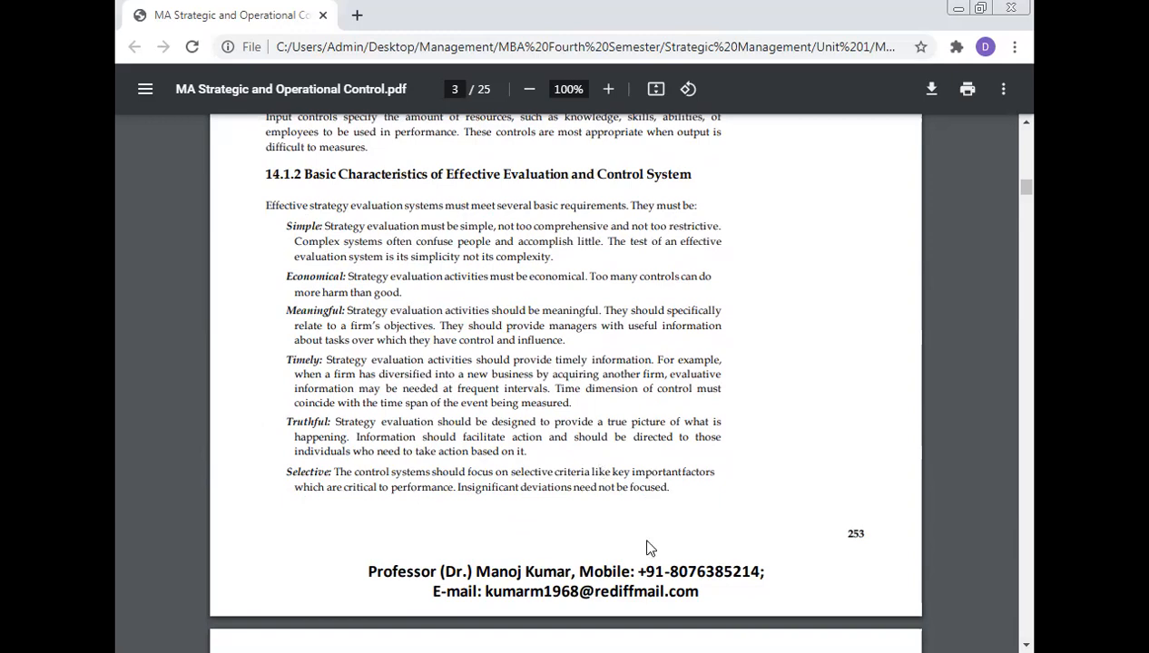
scroll(down, 3)
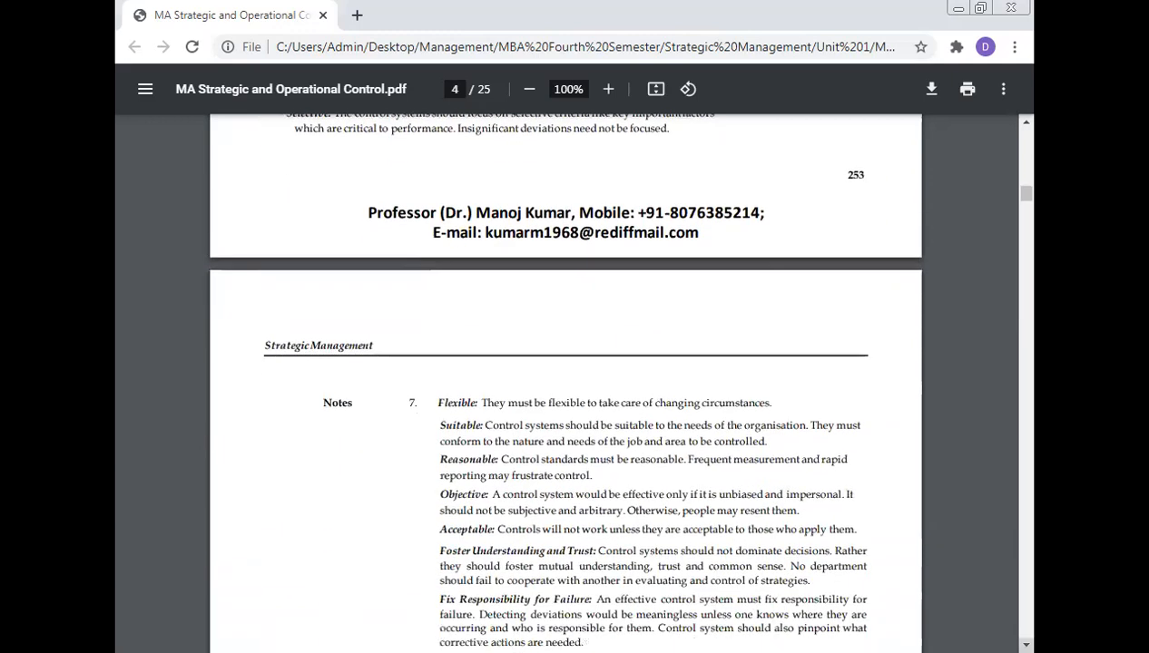
scroll(down, 3)
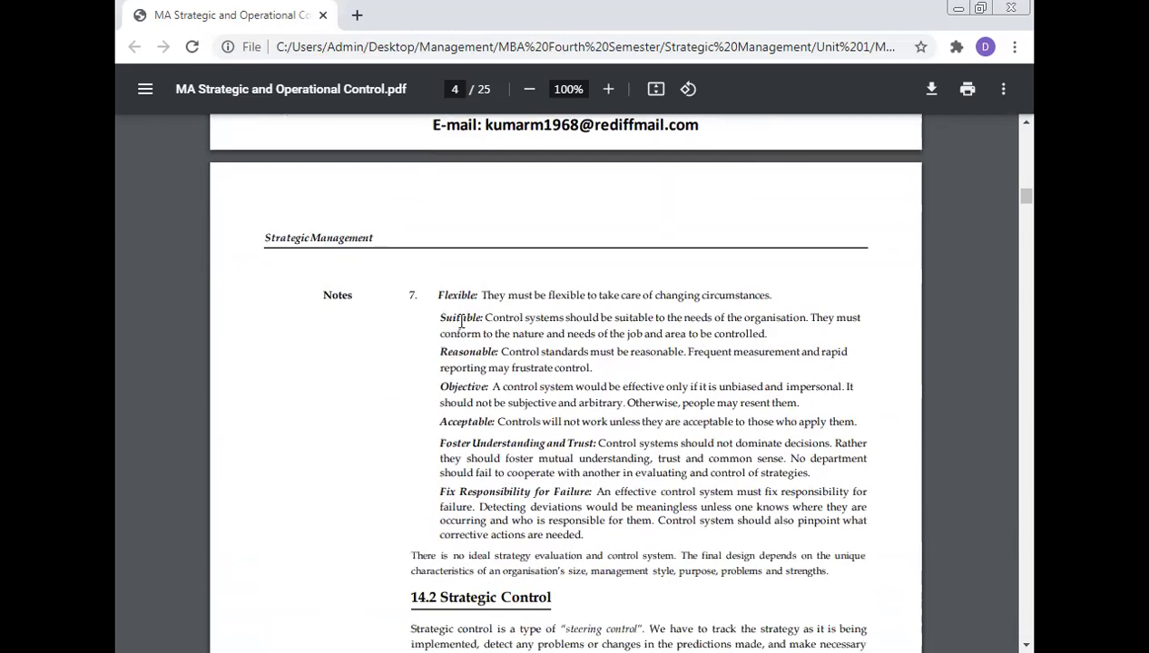
mouse_move(615, 408)
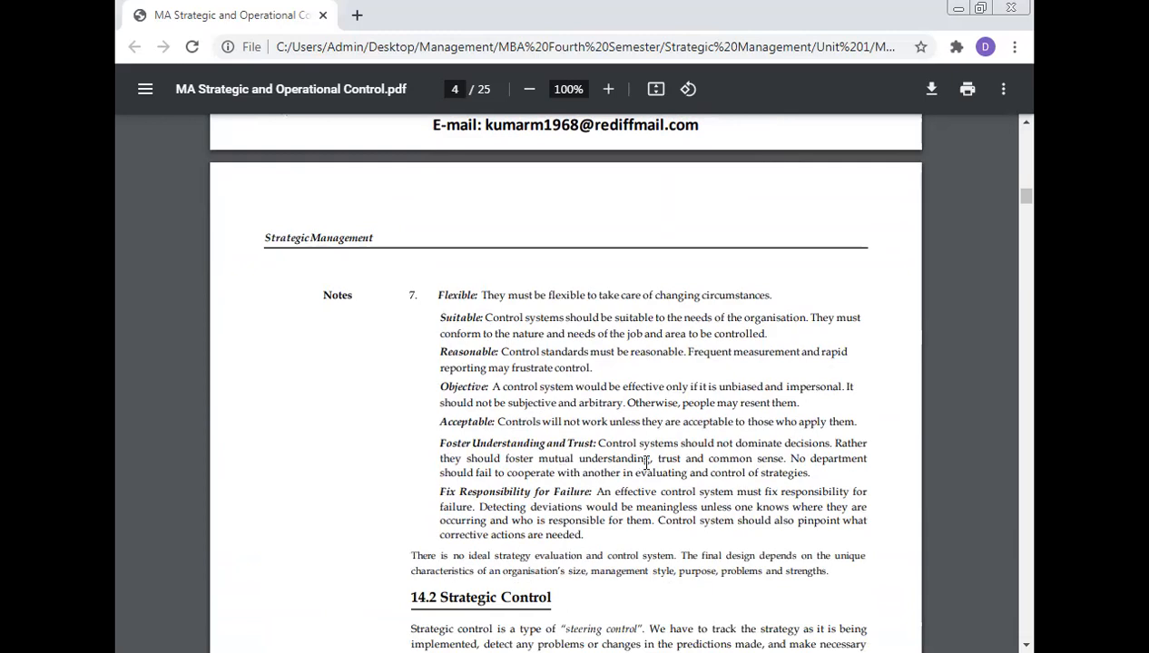
mouse_move(597, 518)
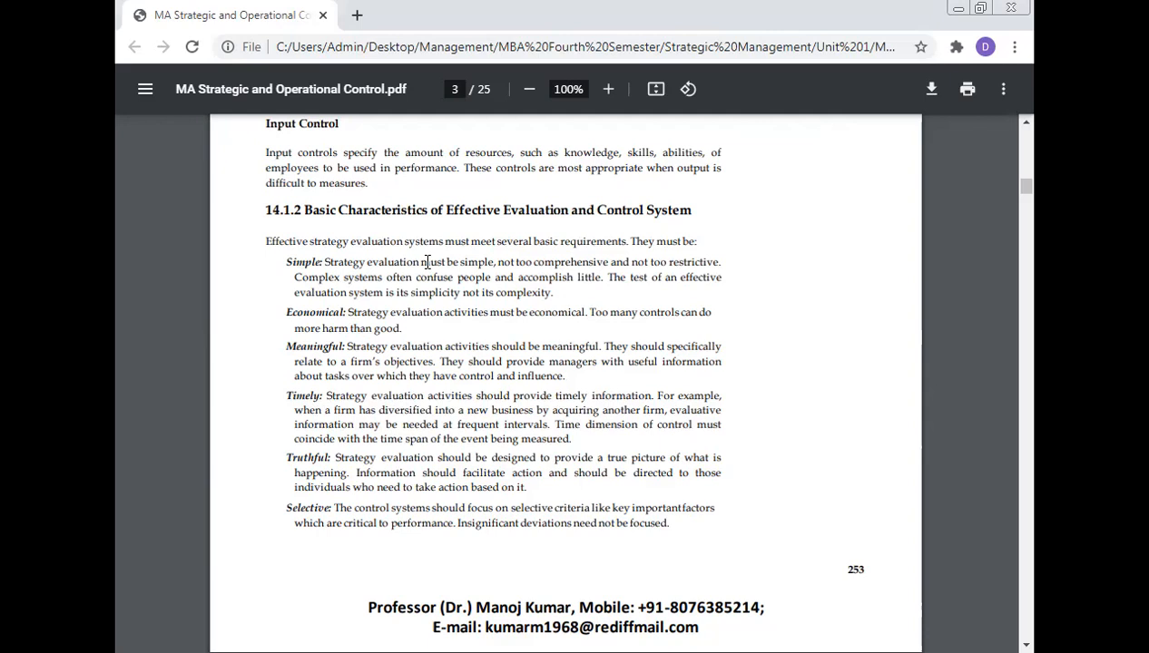
mouse_move(472, 256)
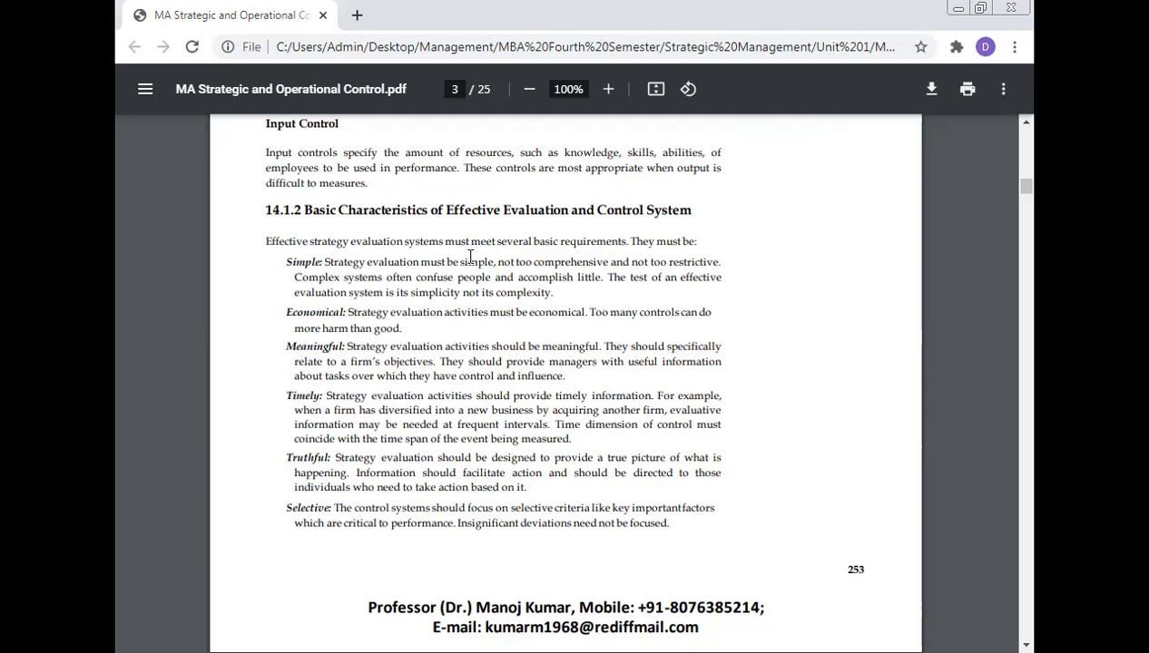
mouse_move(613, 558)
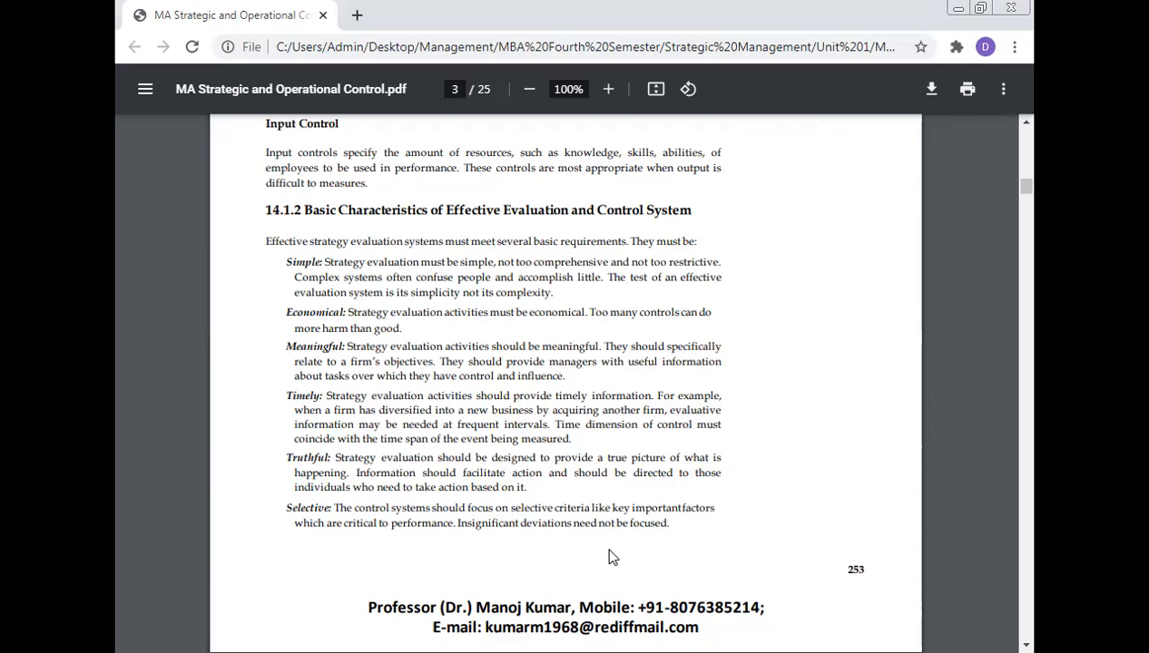
scroll(down, 3)
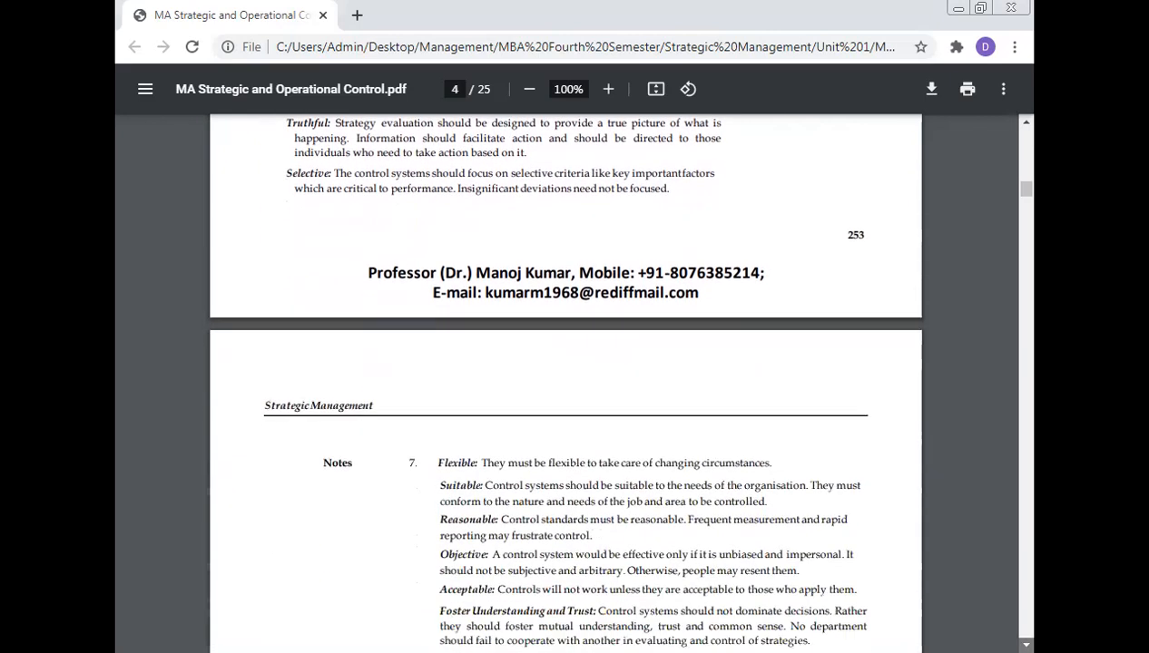
scroll(down, 3)
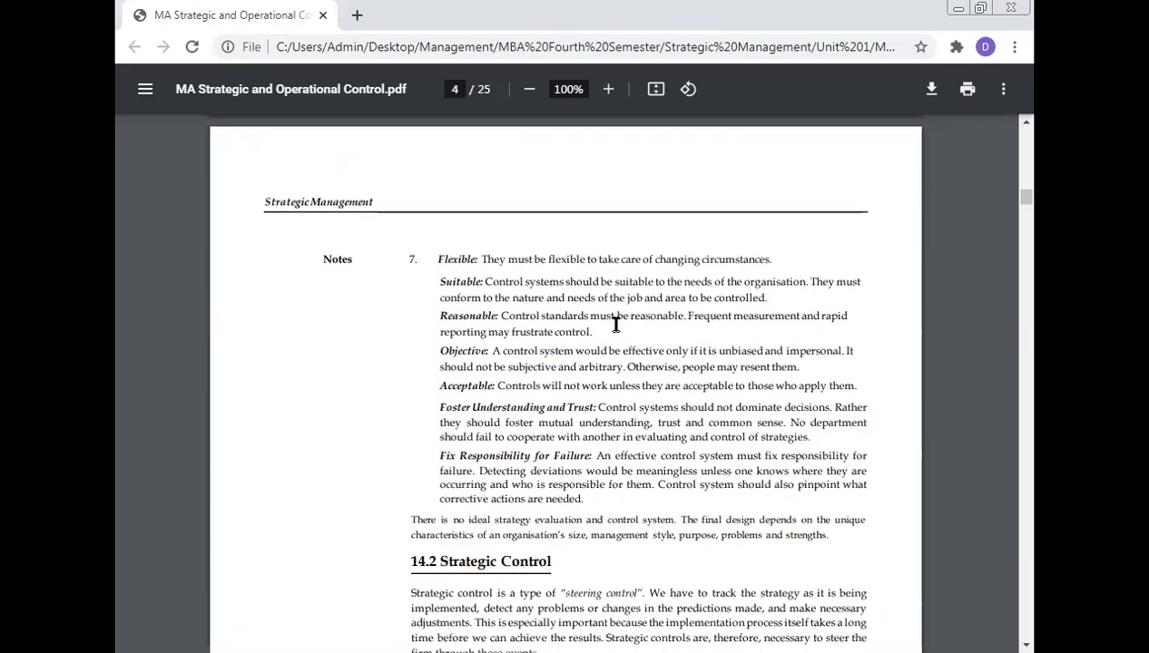
mouse_move(735, 282)
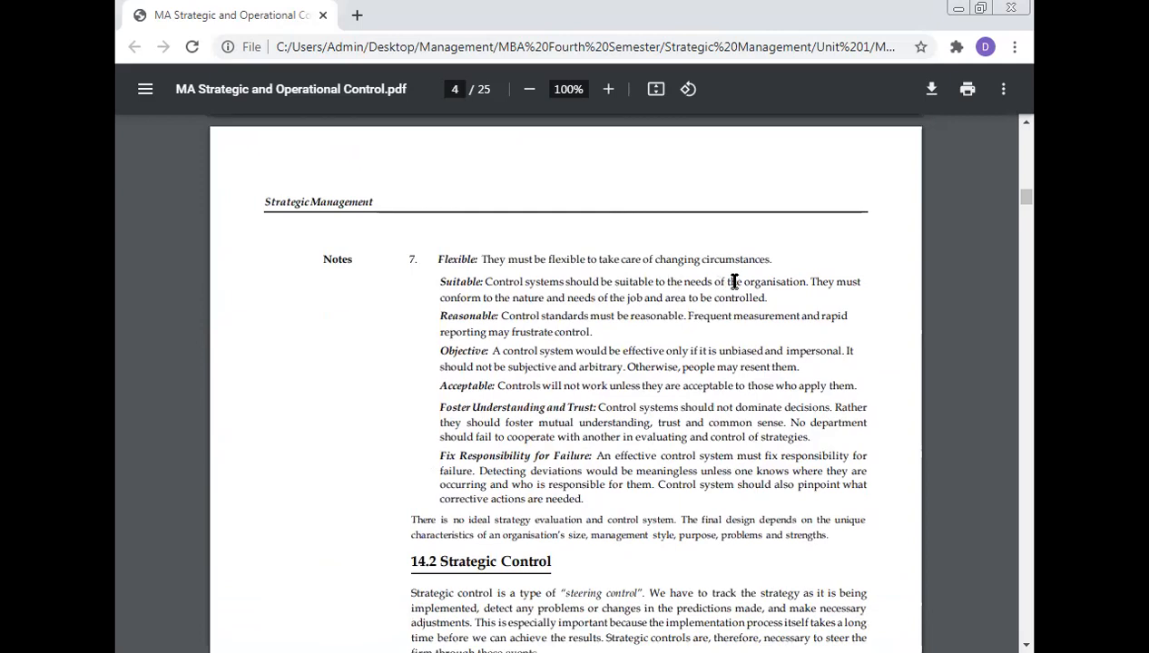
mouse_move(394, 312)
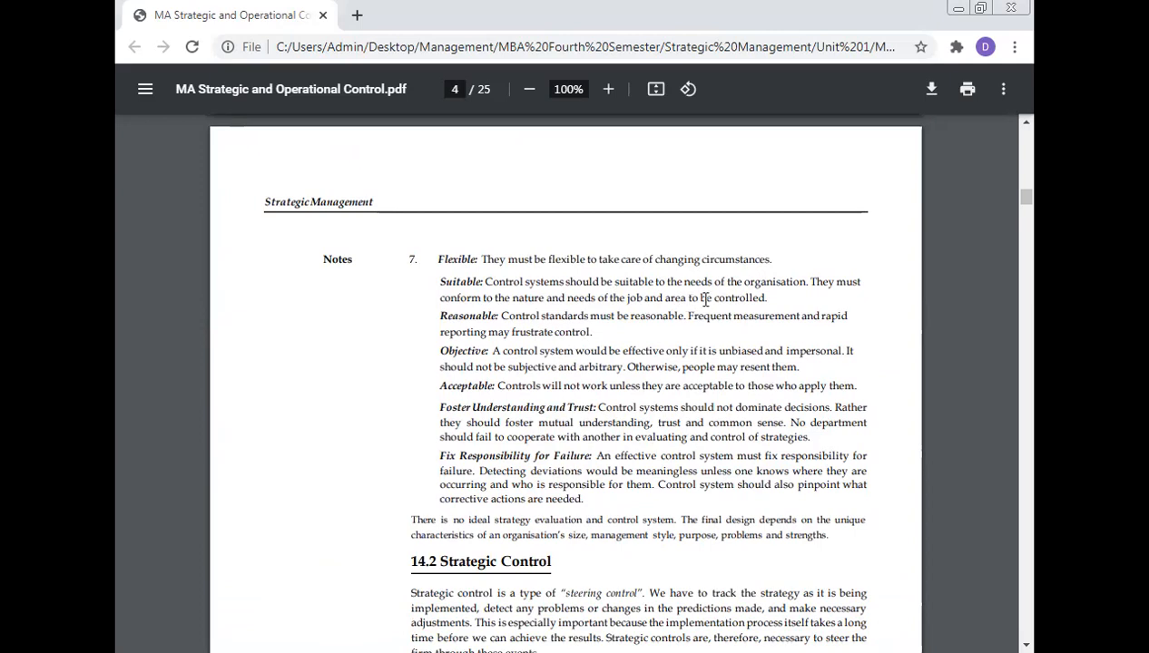
mouse_move(501, 318)
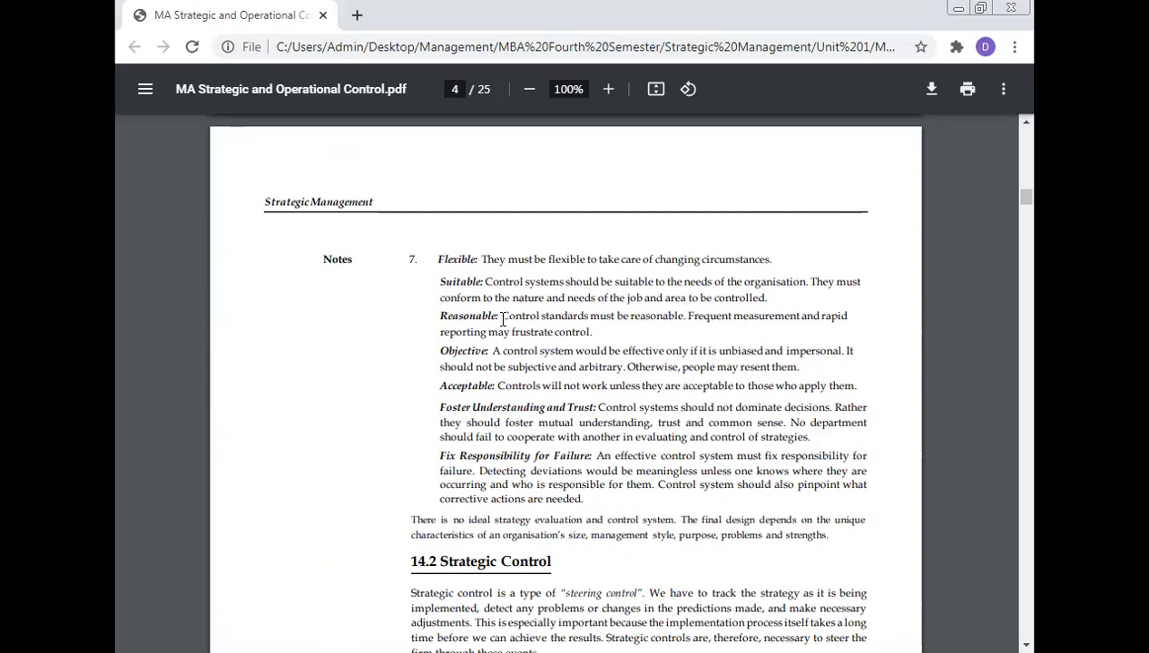
mouse_move(664, 316)
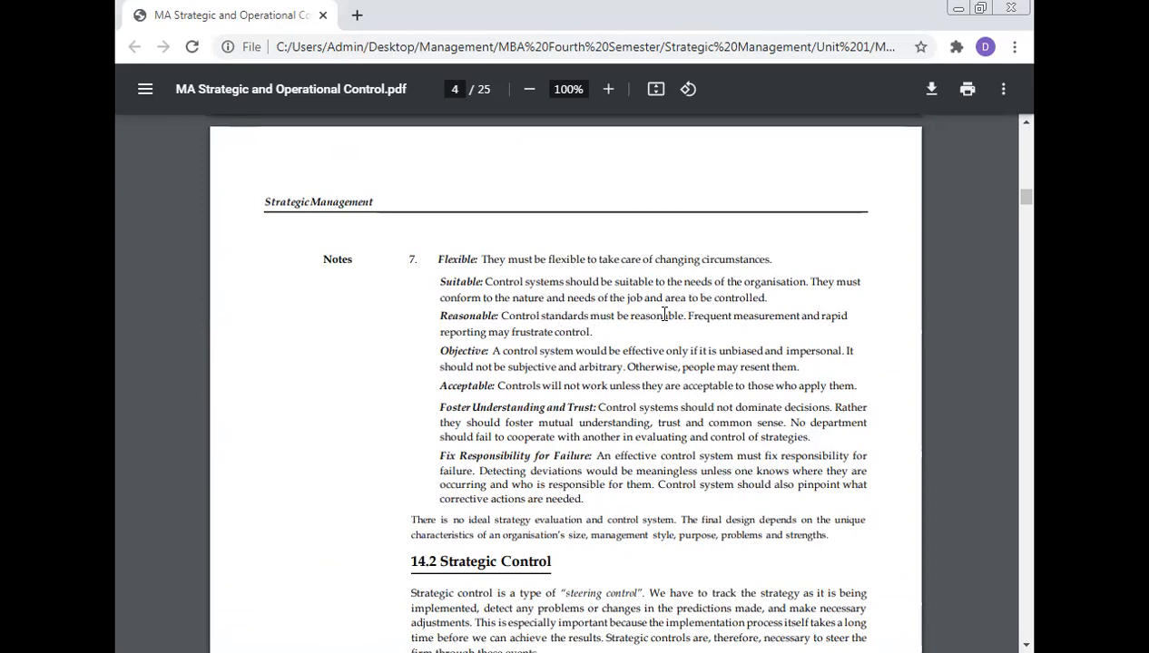
mouse_move(778, 319)
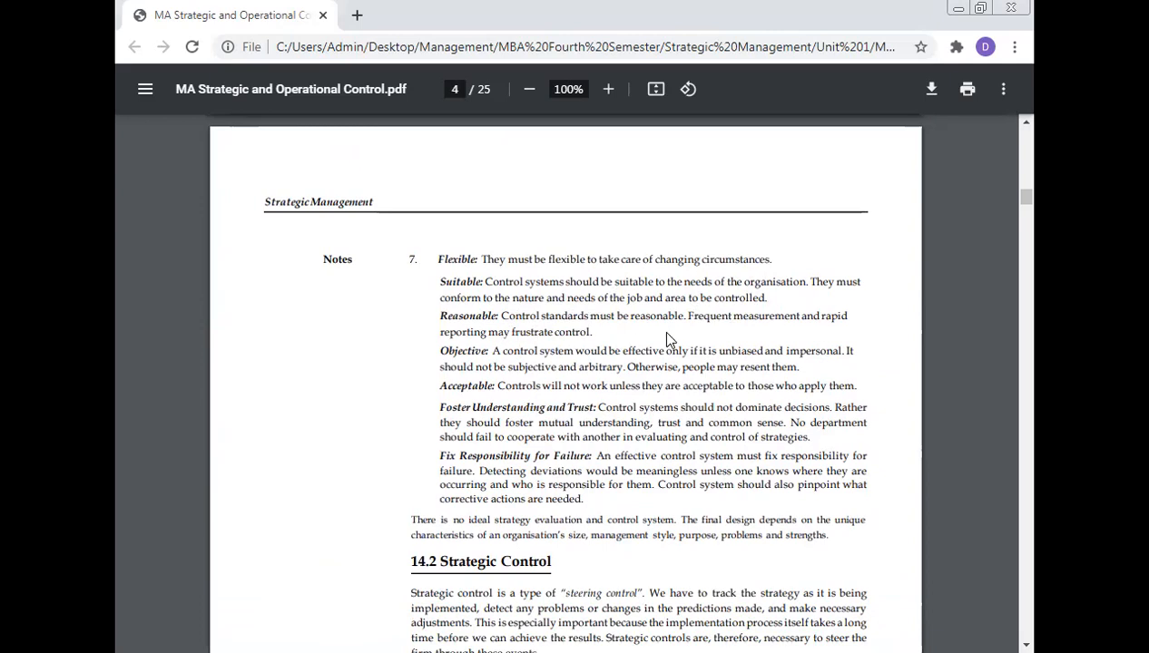
mouse_move(866, 341)
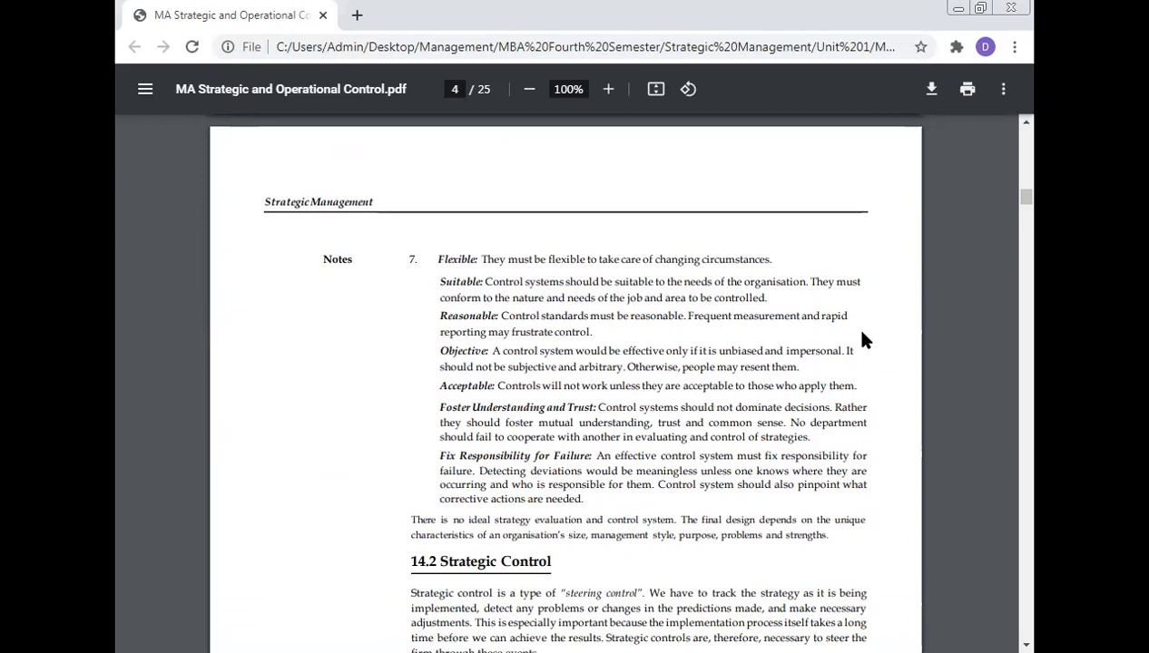
mouse_move(620, 356)
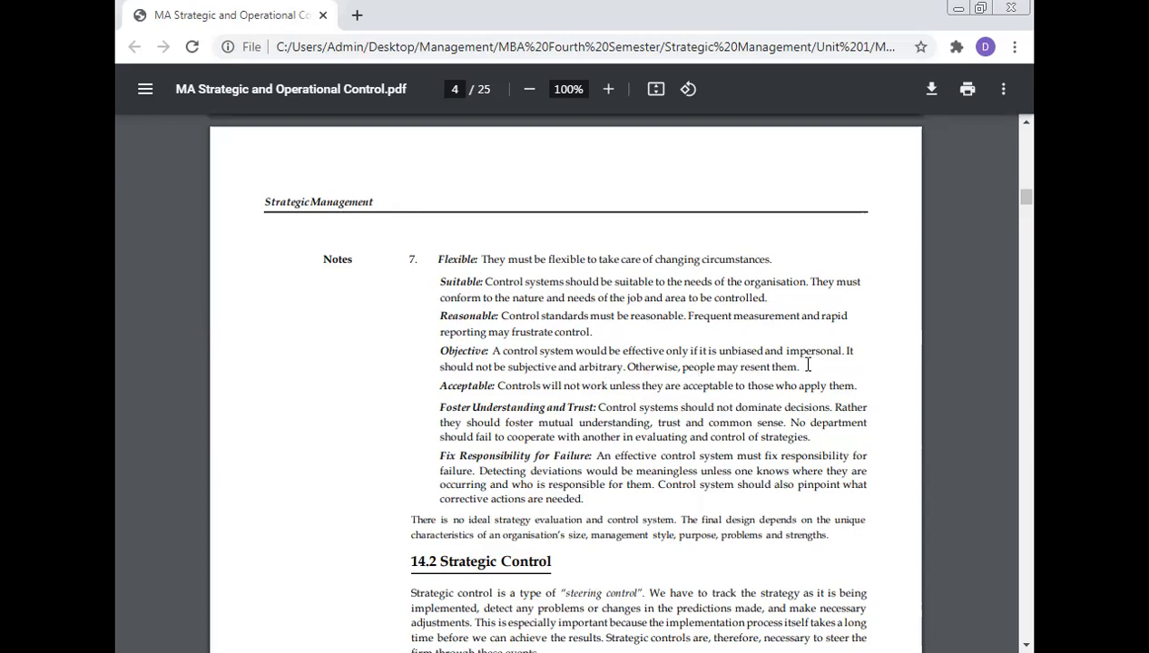
mouse_move(888, 370)
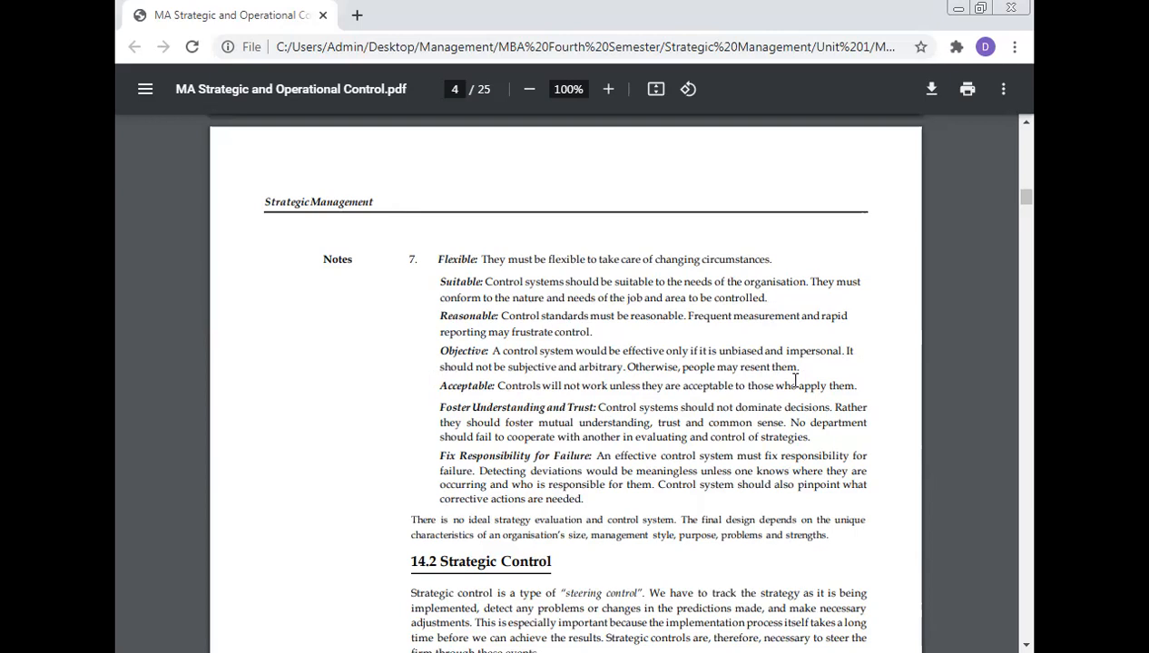
mouse_move(697, 445)
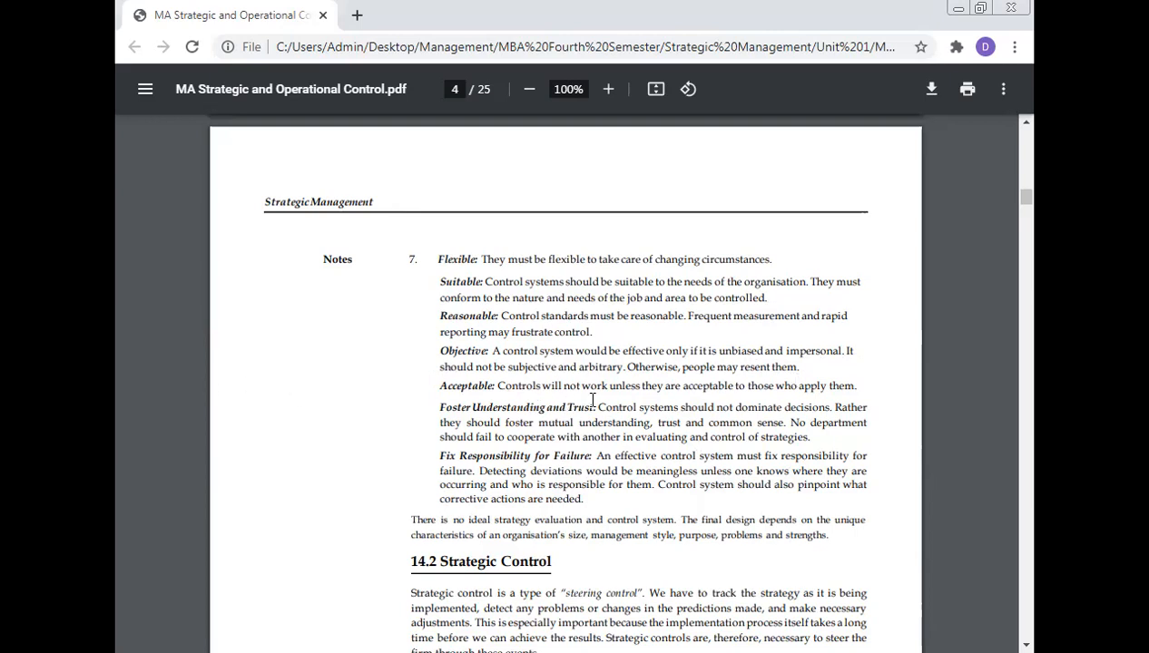
mouse_move(640, 403)
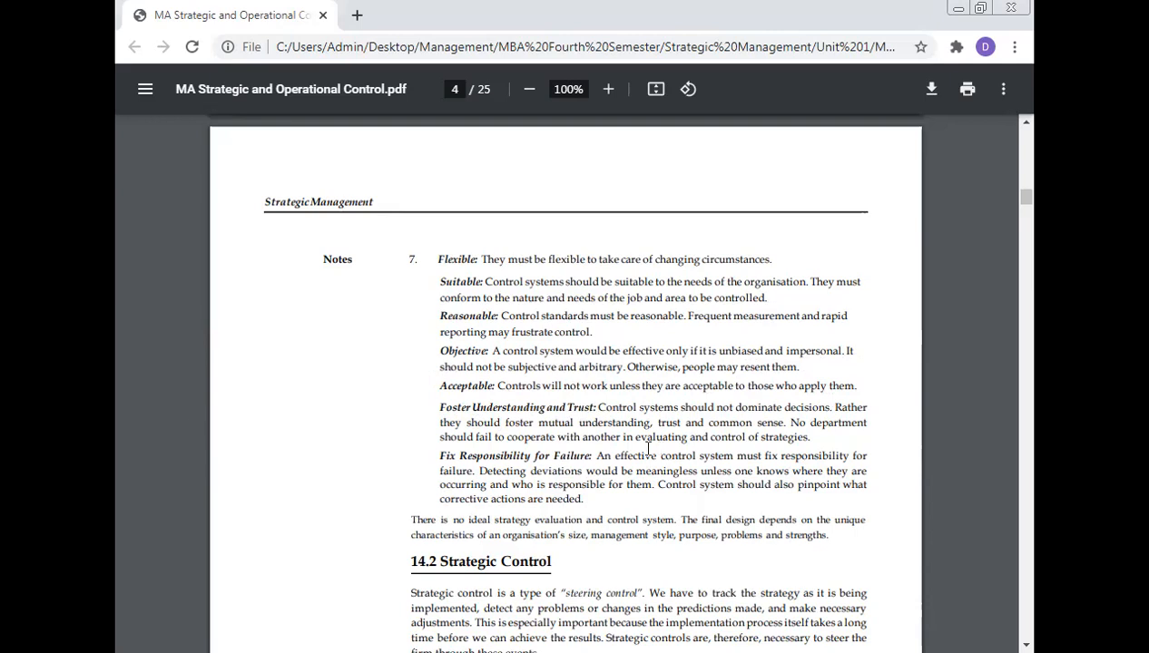
mouse_move(749, 427)
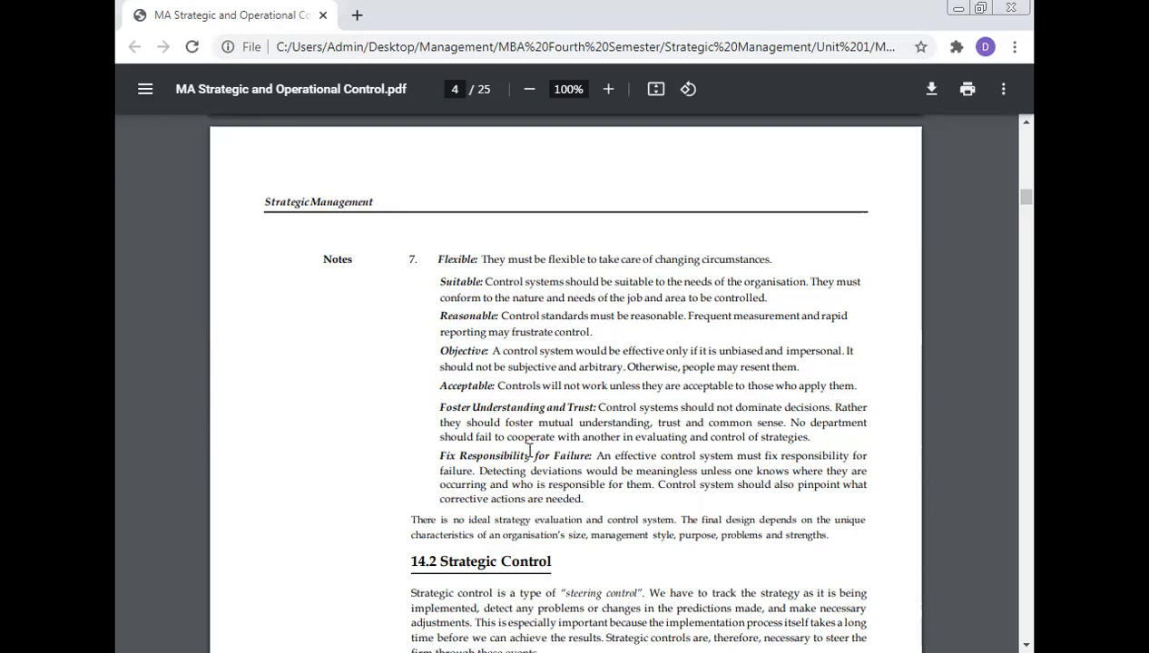
mouse_move(662, 442)
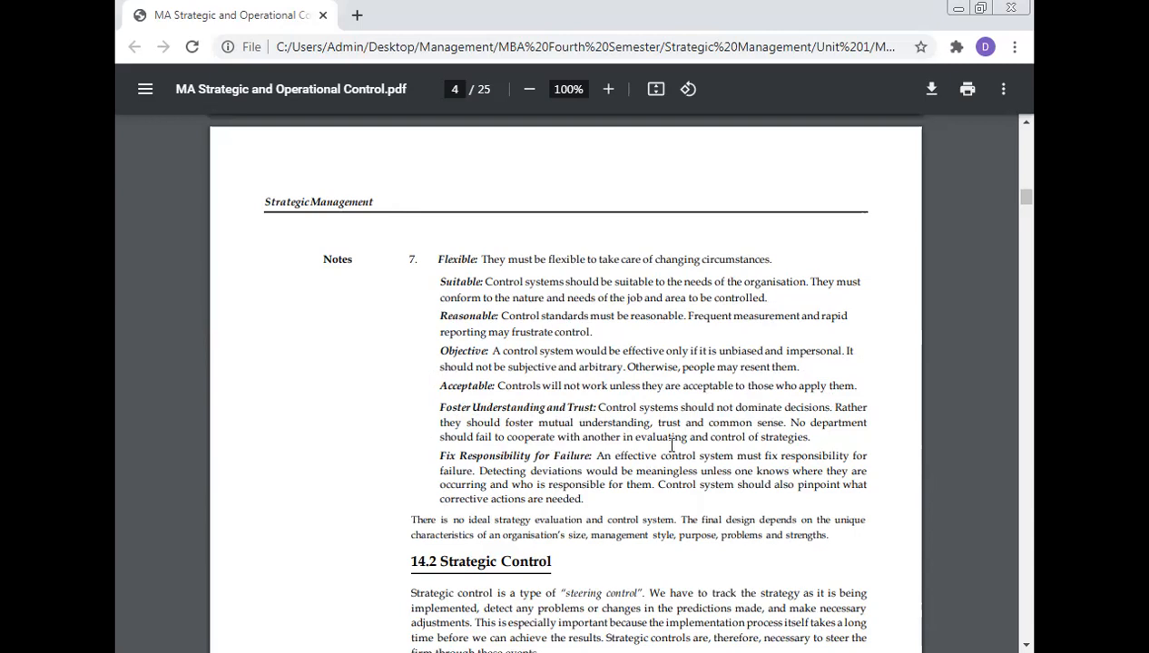
mouse_move(530, 459)
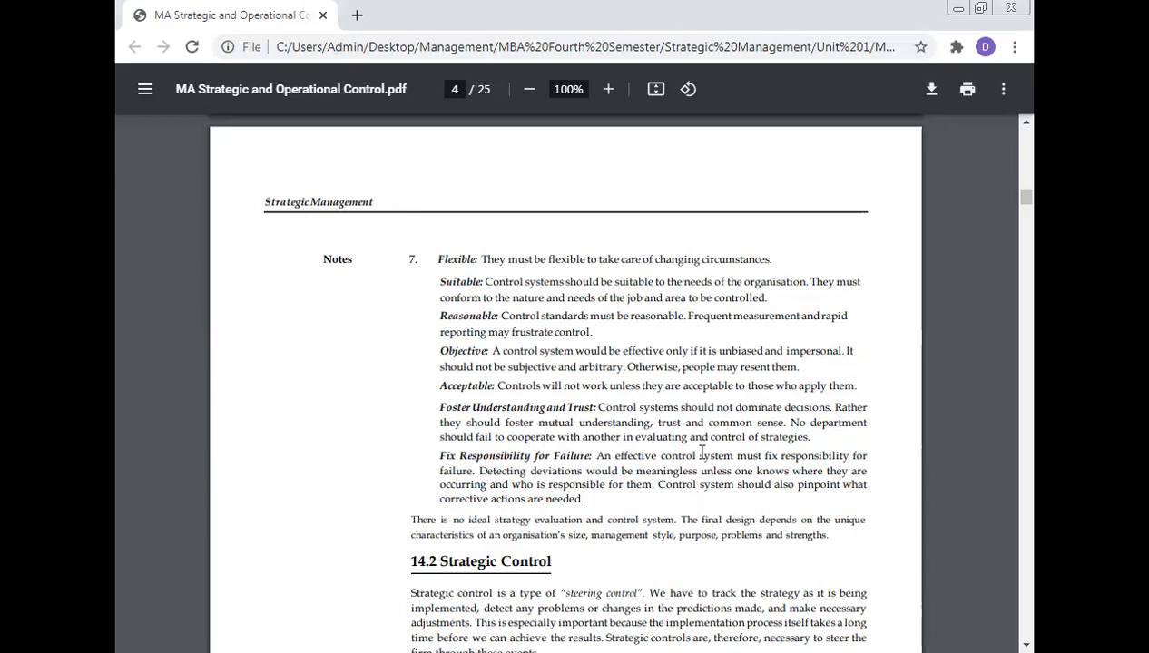
mouse_move(795, 456)
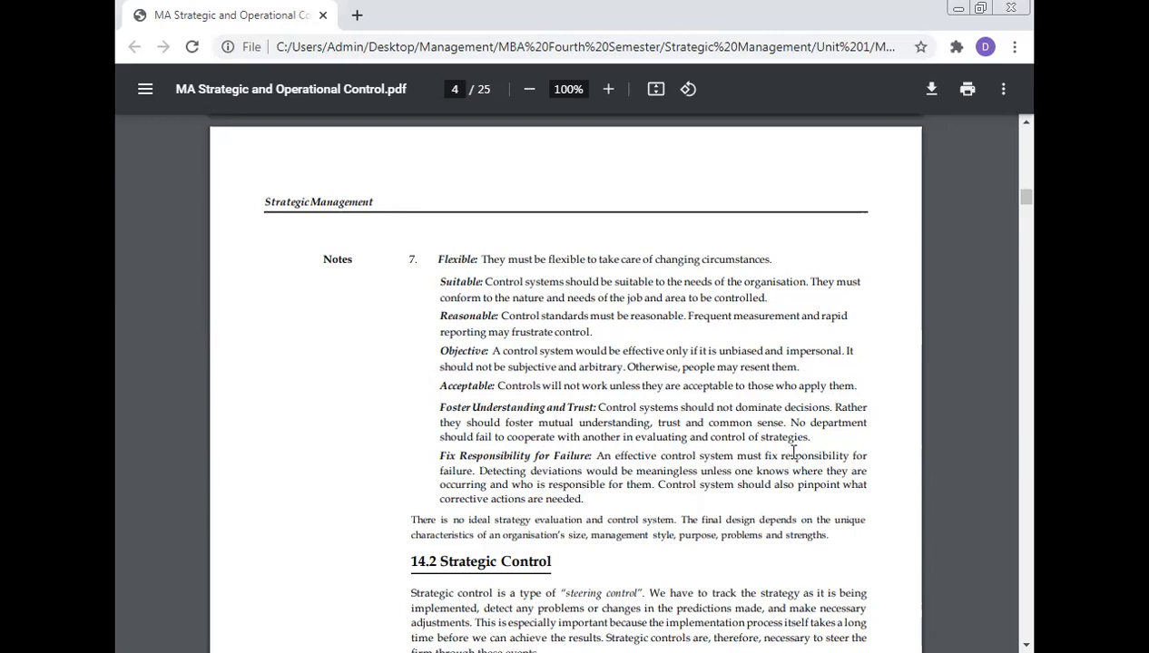
mouse_move(294, 485)
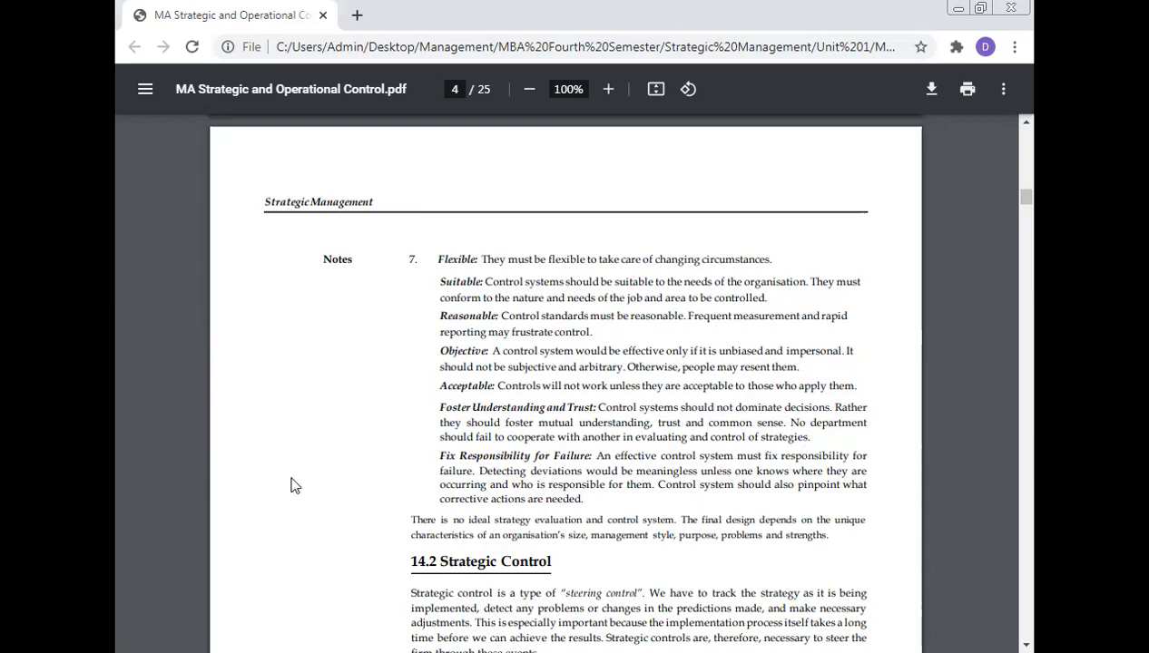
mouse_move(739, 484)
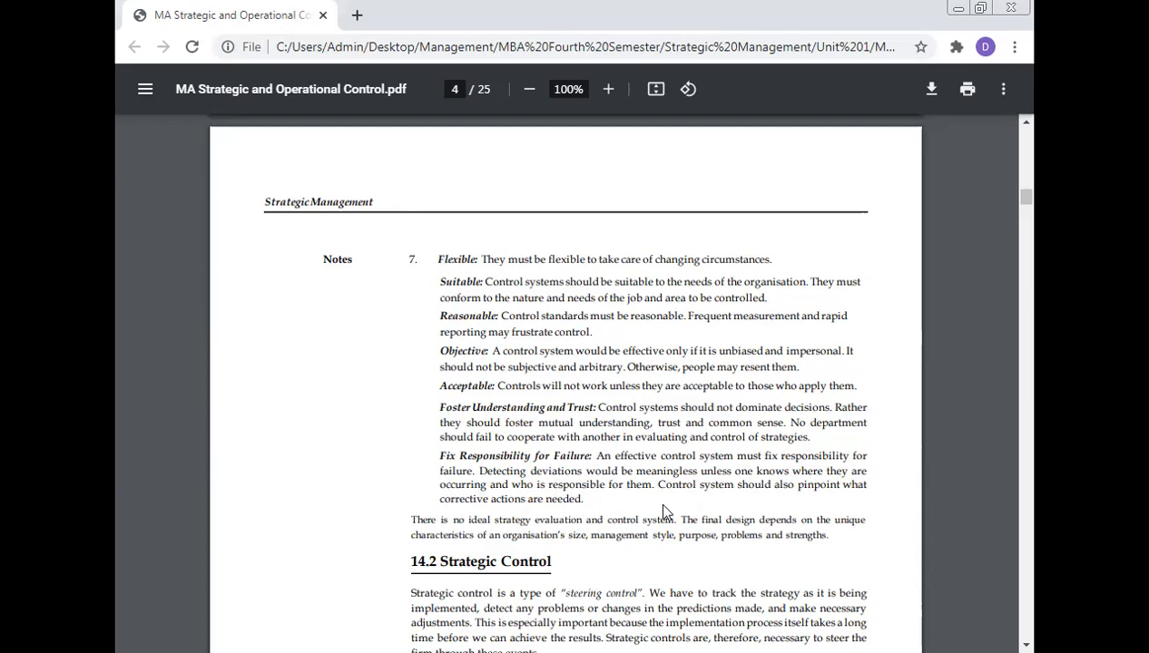
mouse_move(872, 509)
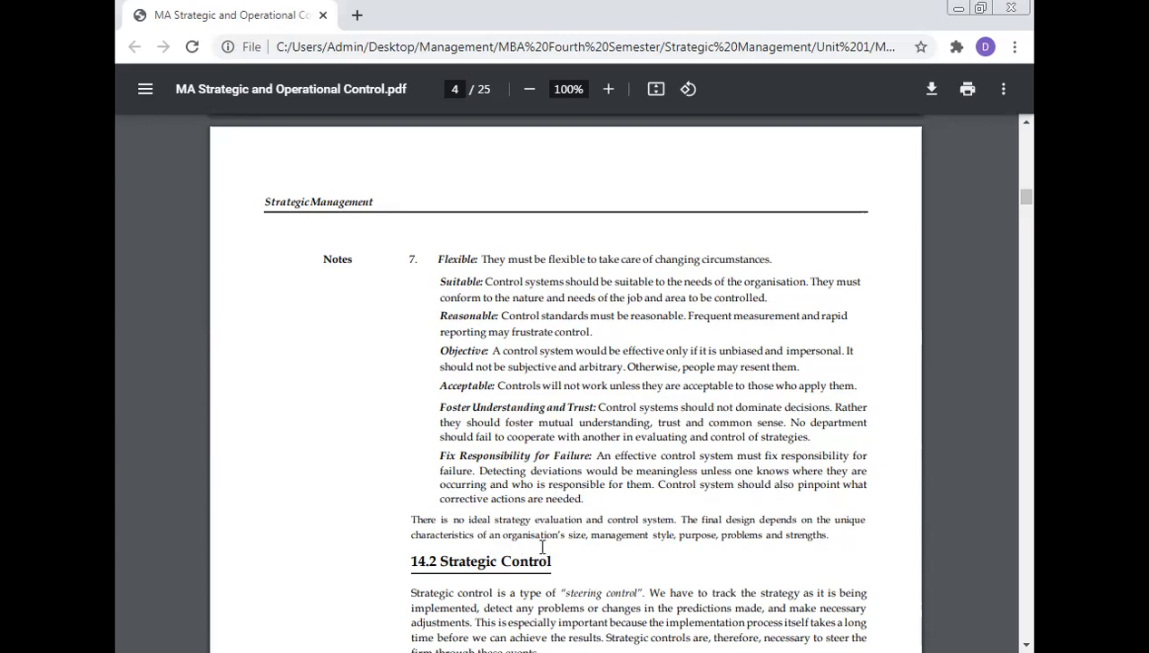
mouse_move(683, 552)
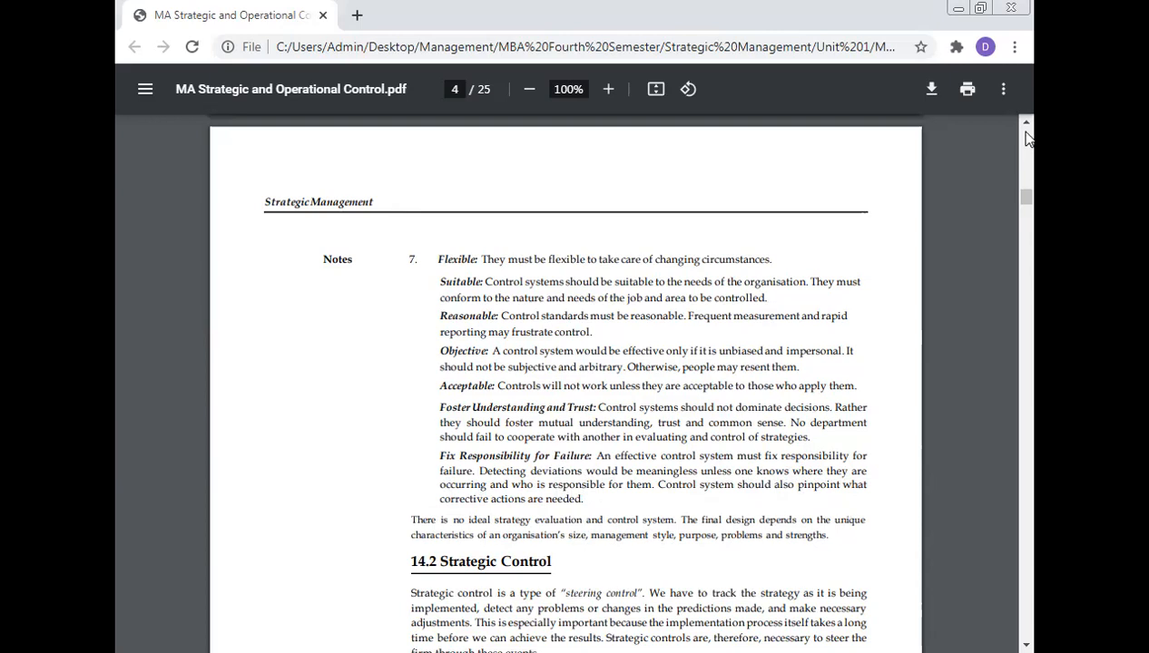
scroll(up, 3)
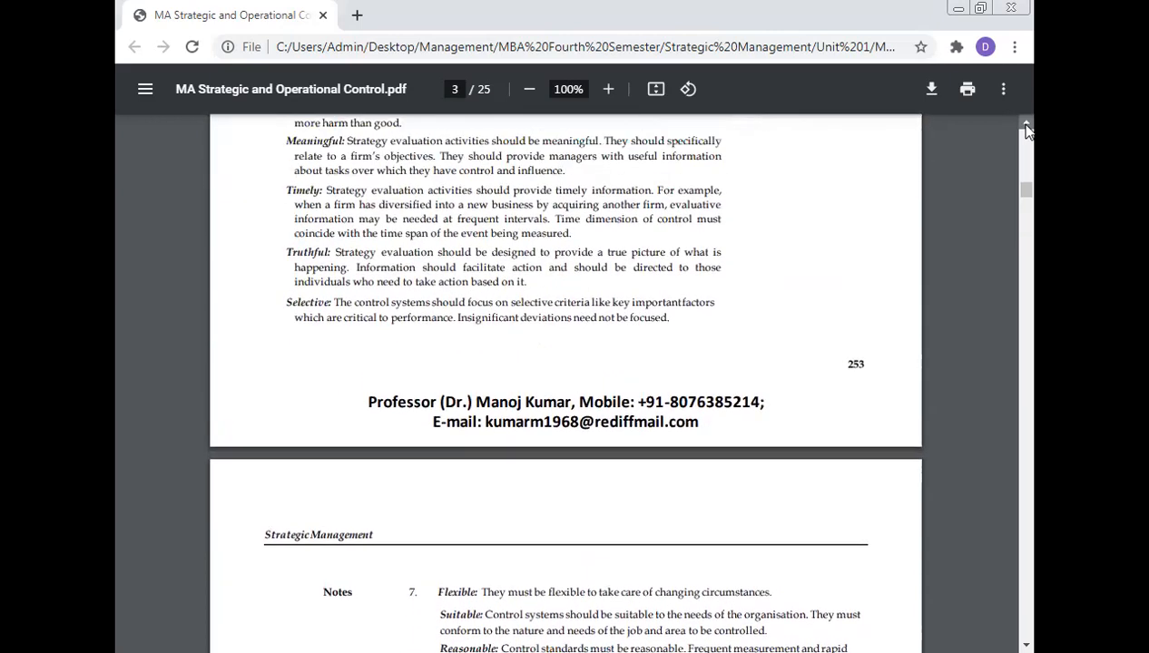
scroll(up, 3)
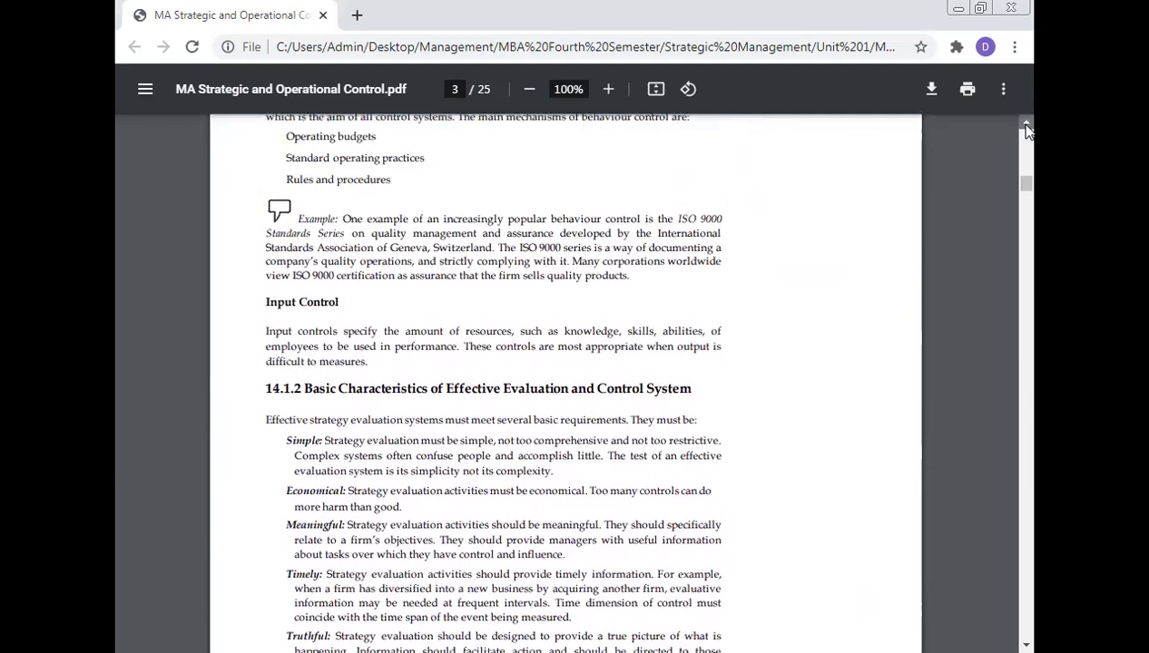